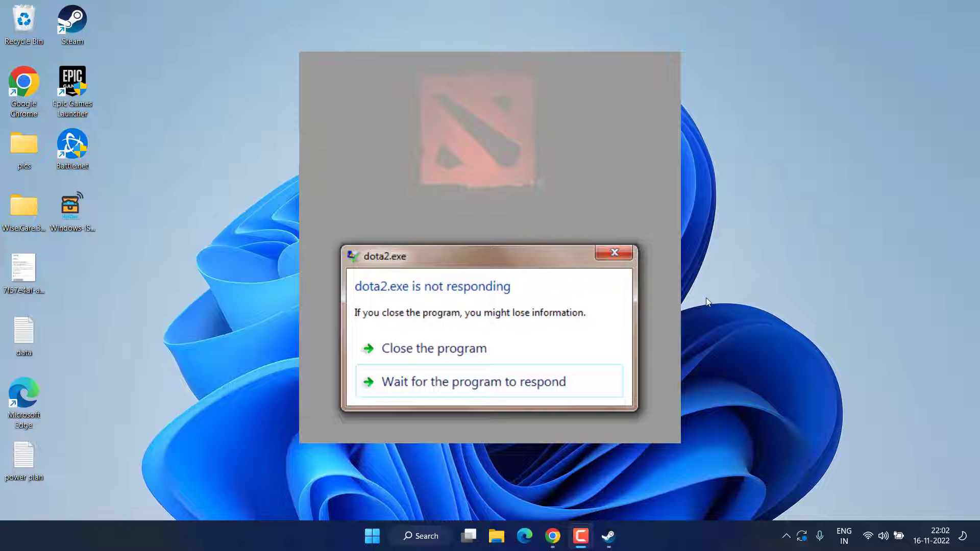
# Step: Start downloading the Windows 11 version 22H2 update from Windows Update, then return to the desktop
pyautogui.click(432, 348)
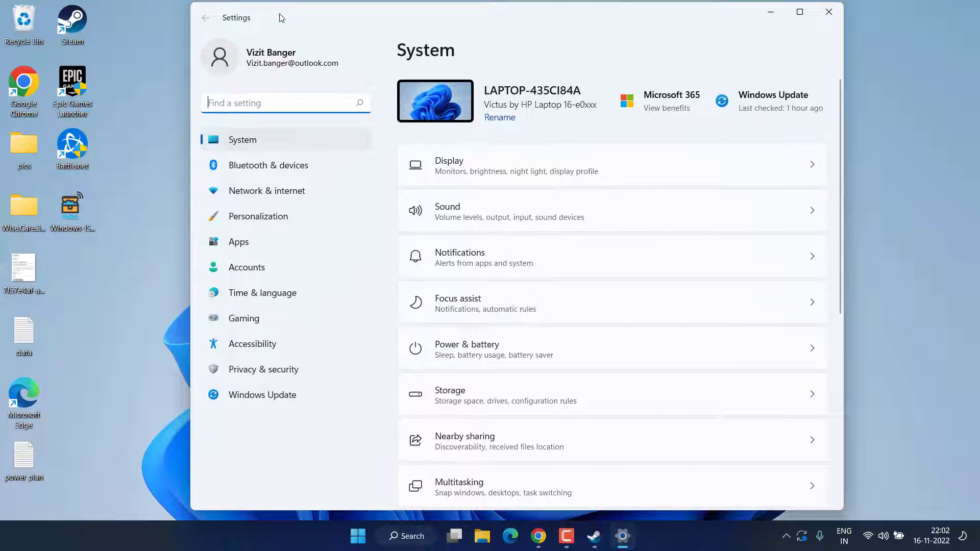
pyautogui.click(263, 394)
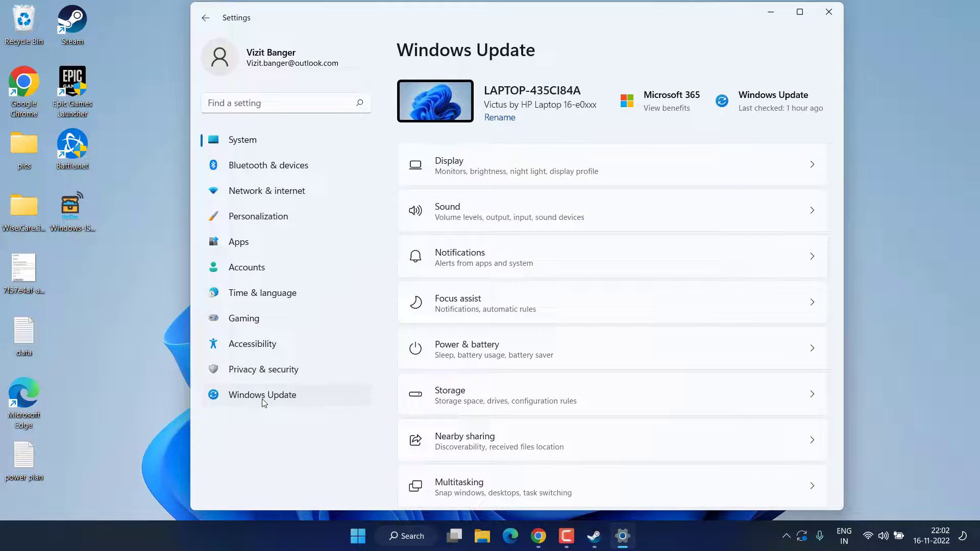
pyautogui.click(262, 394)
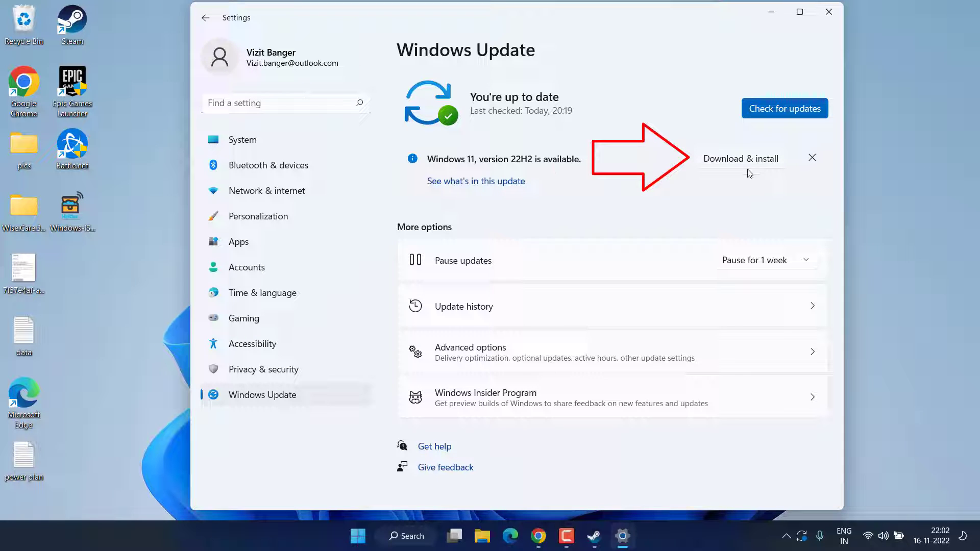
pyautogui.click(827, 12)
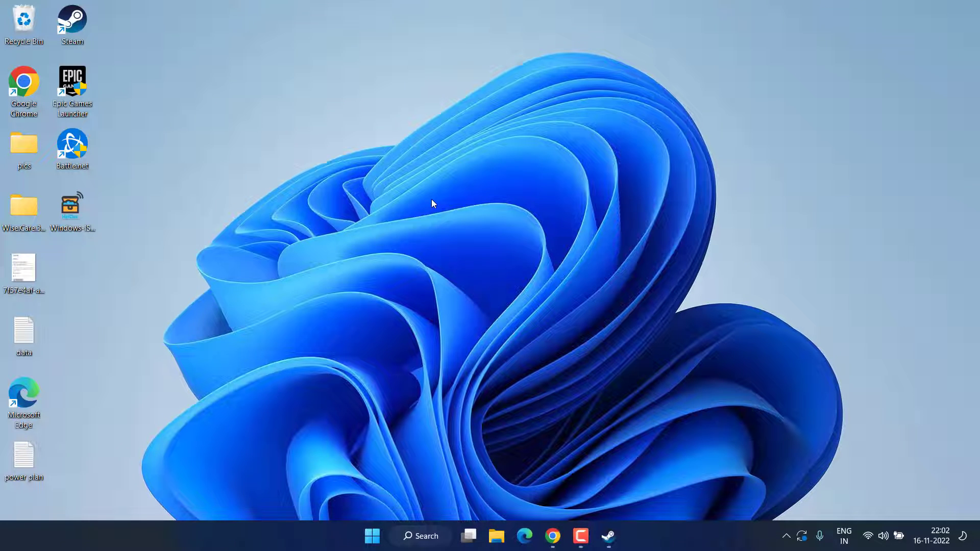
pyautogui.moveTo(71, 23)
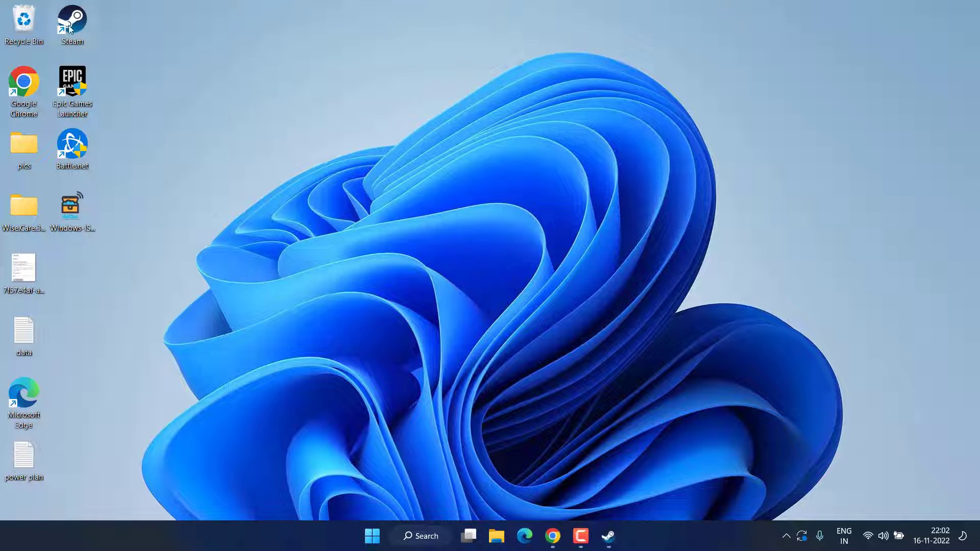
# Step: Set the Steam desktop shortcut to always run as administrator and apply it
pyautogui.rightClick(72, 18)
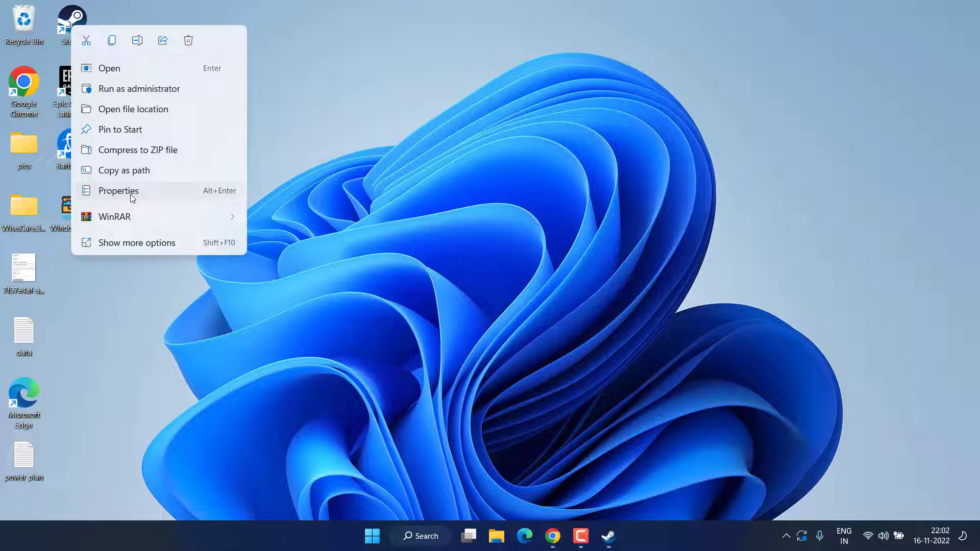
pyautogui.click(118, 191)
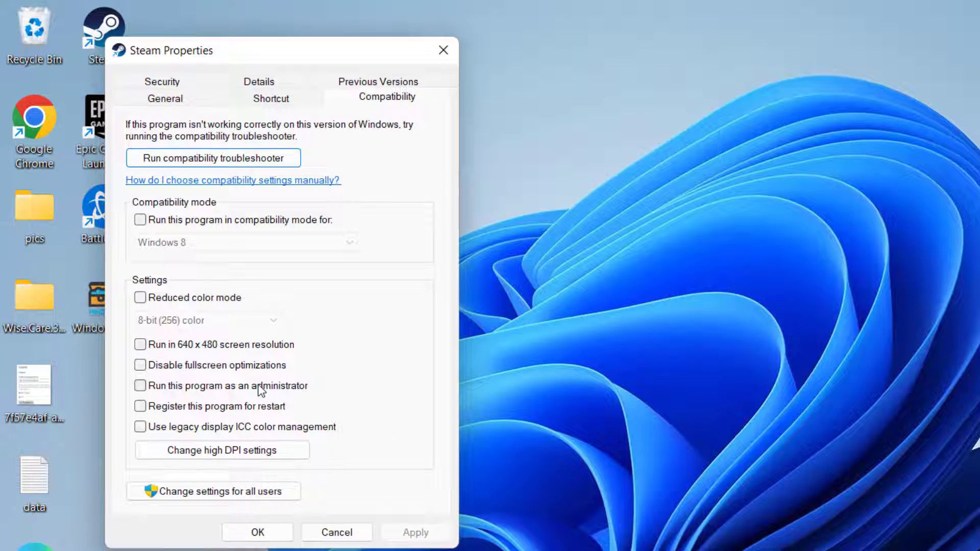
pyautogui.click(139, 385)
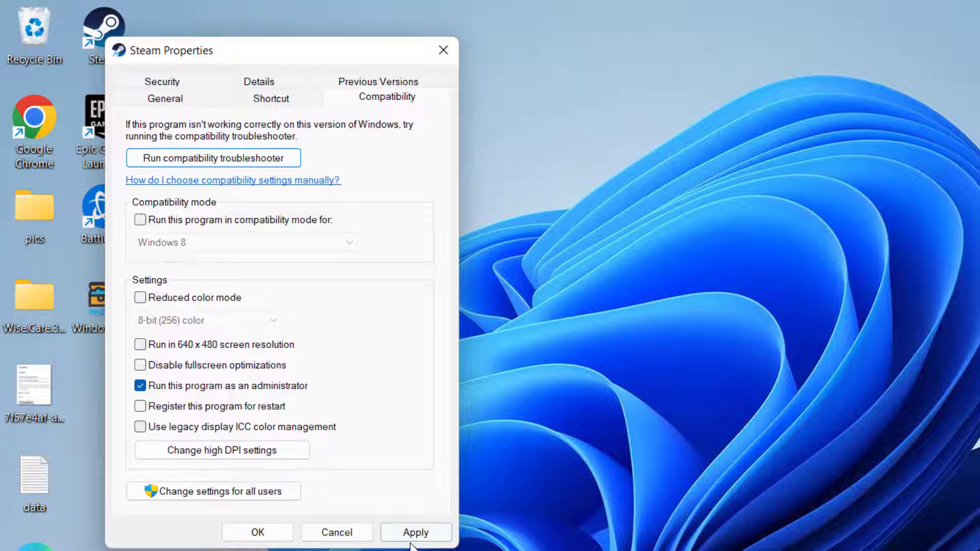
pyautogui.click(257, 532)
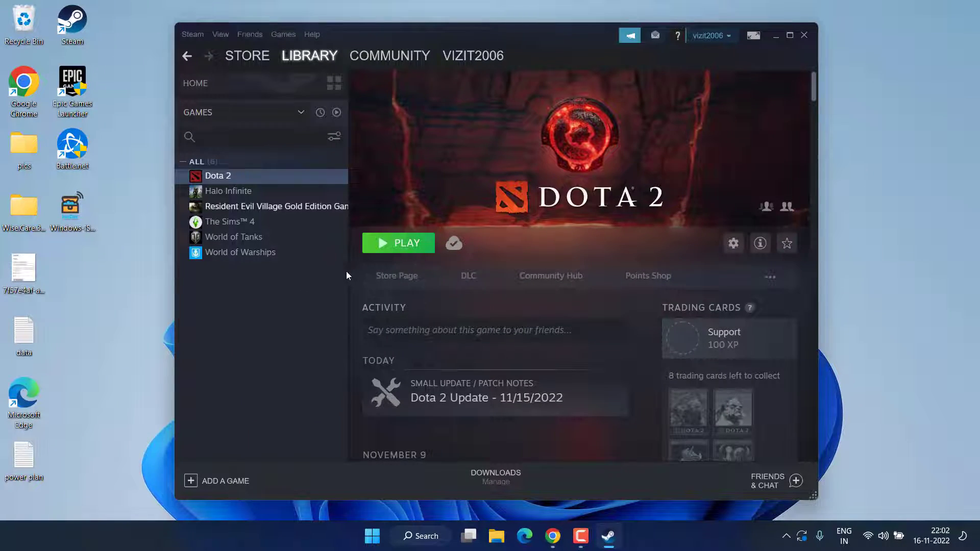
# Step: Browse Dota 2's local game files from the Steam library
pyautogui.rightClick(217, 175)
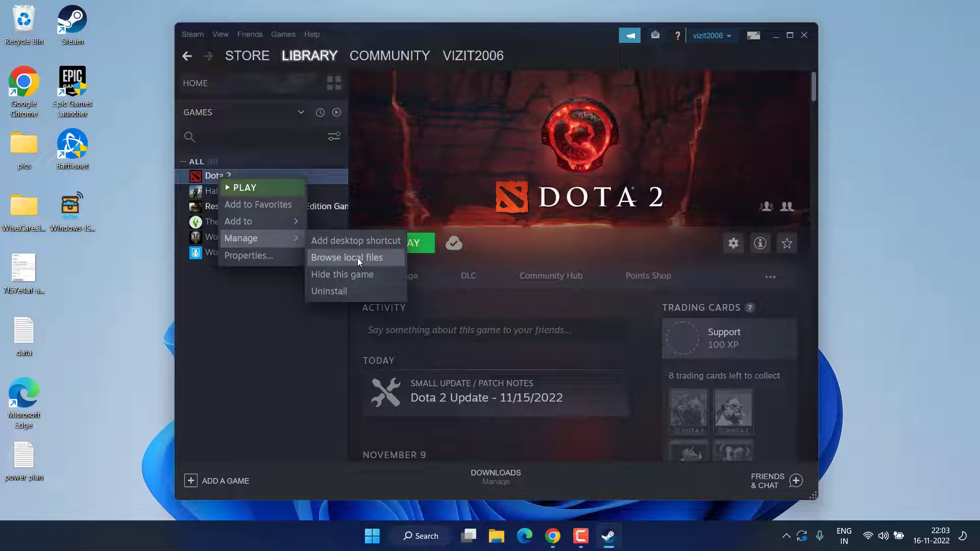
pyautogui.click(347, 257)
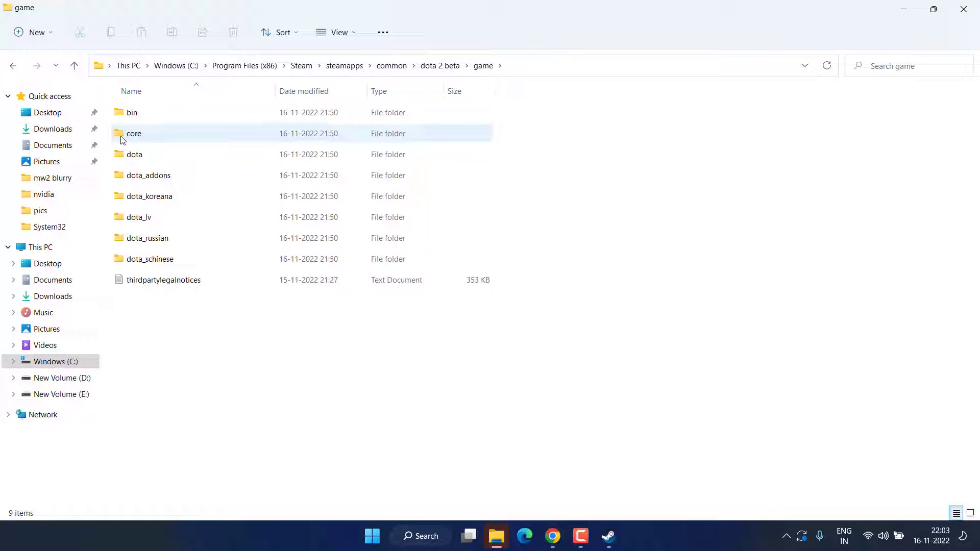
# Step: Navigate to bin\win64 and bring up the dota2 executable's properties
pyautogui.doubleClick(131, 112)
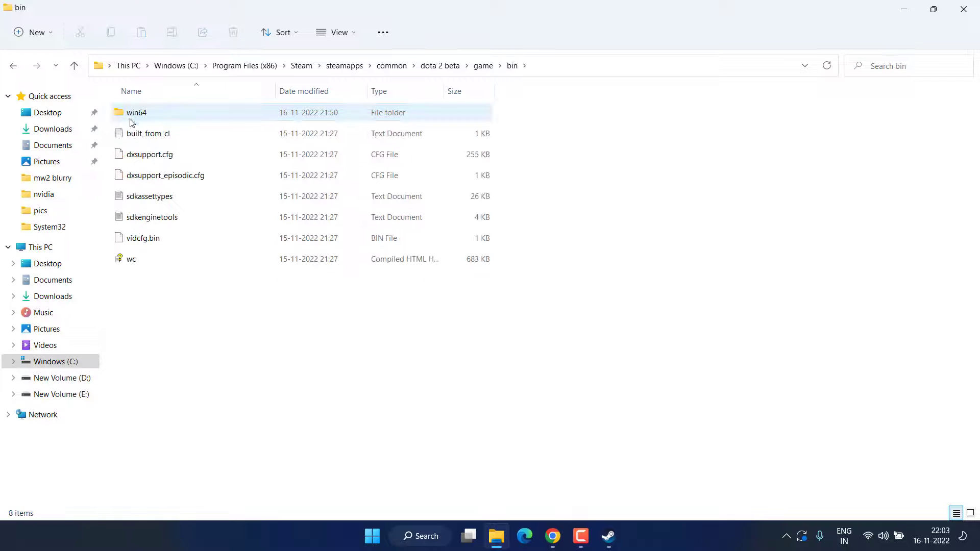
pyautogui.moveTo(137, 115)
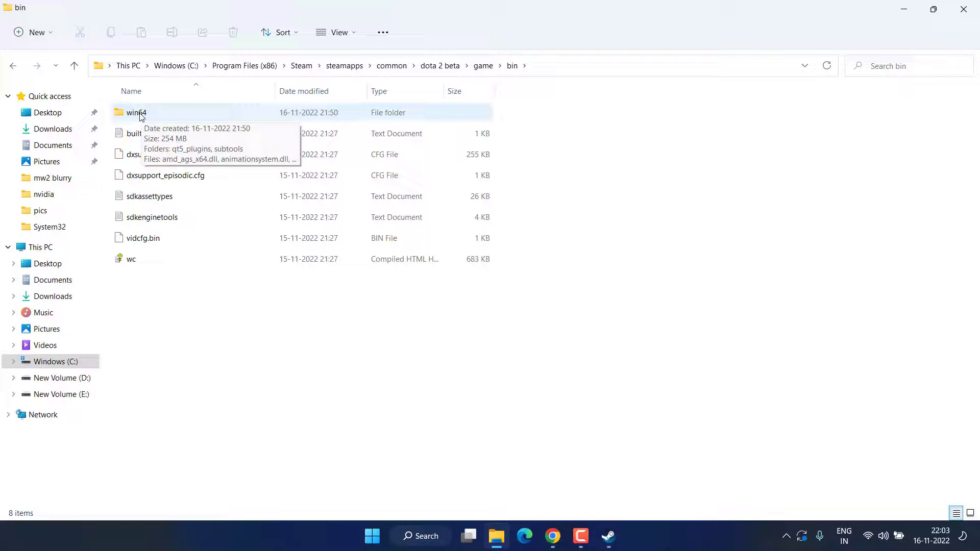
pyautogui.doubleClick(136, 112)
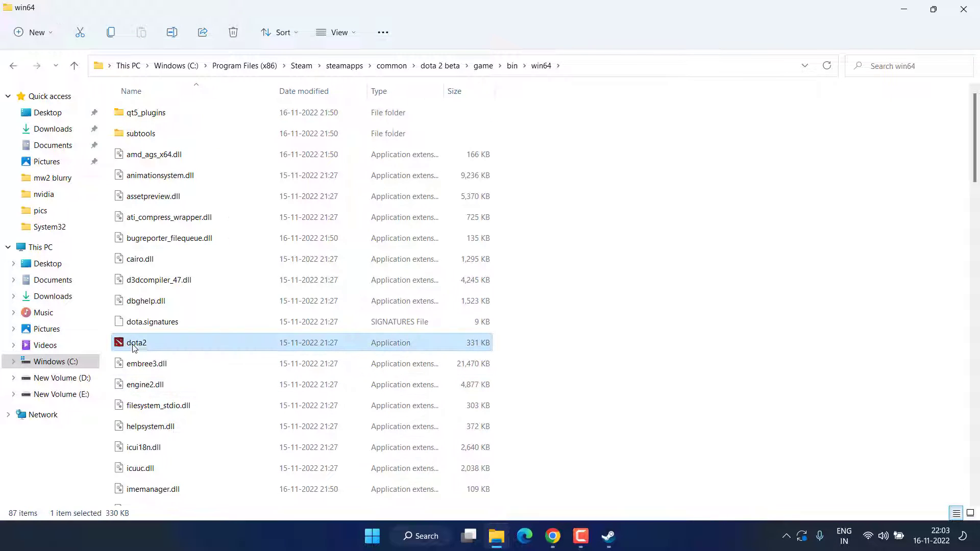
pyautogui.moveTo(159, 348)
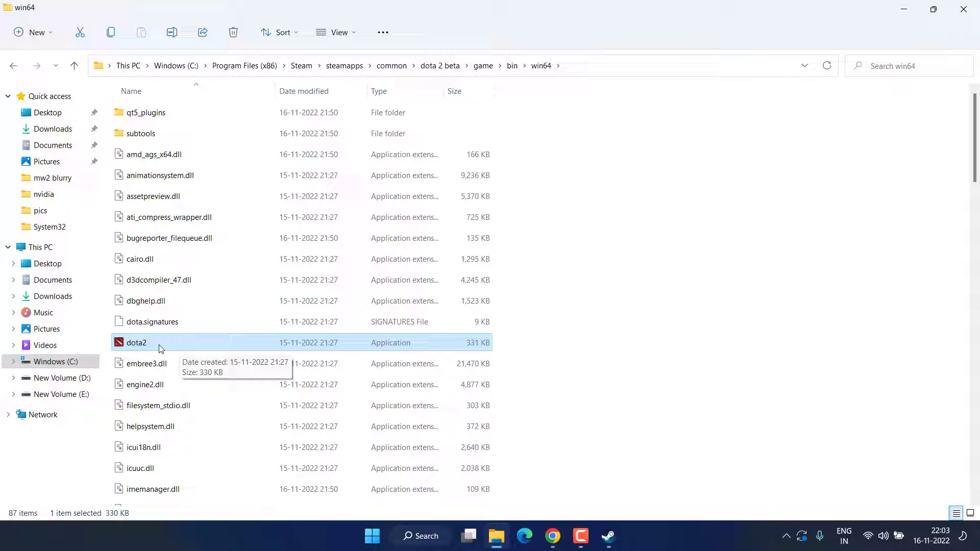
pyautogui.rightClick(136, 343)
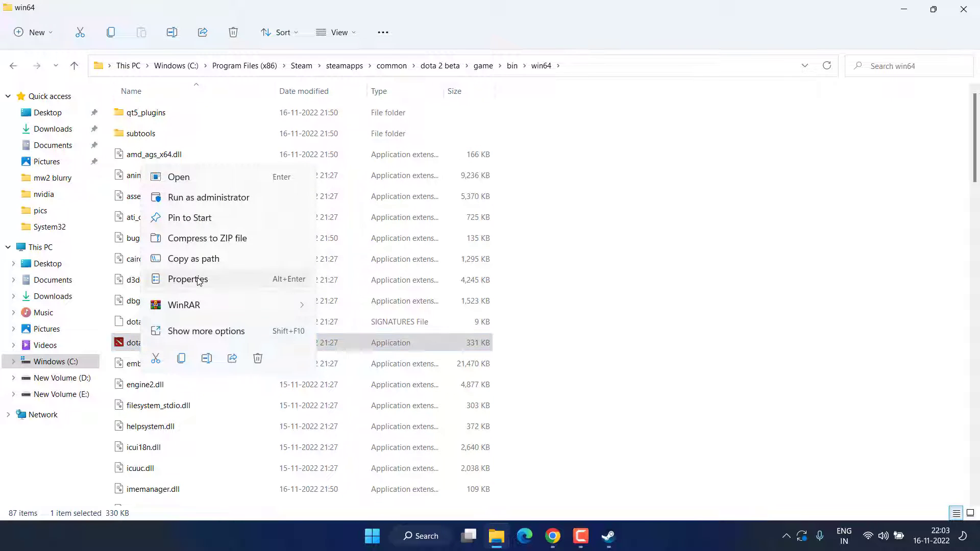
pyautogui.click(188, 279)
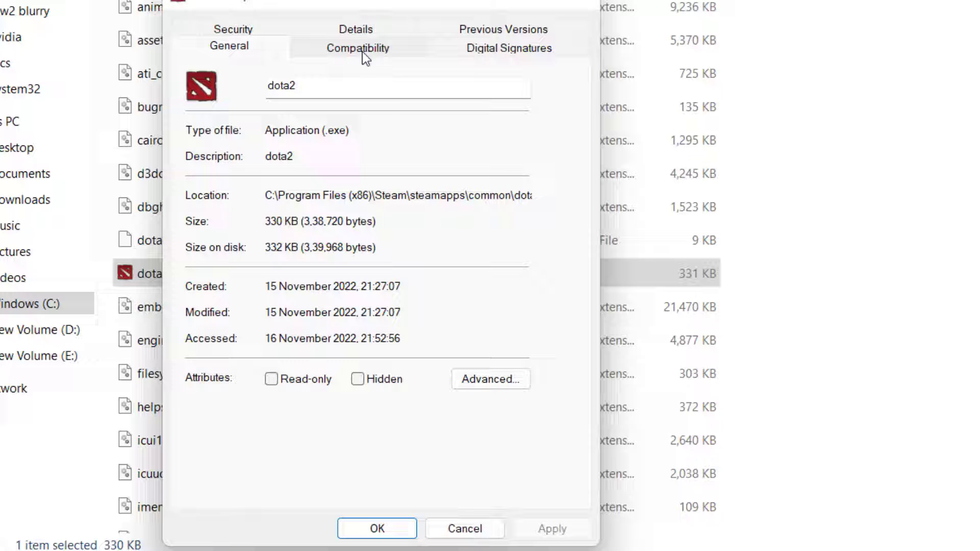
# Step: Set dota2.exe to always run as administrator under Compatibility and confirm
pyautogui.click(357, 48)
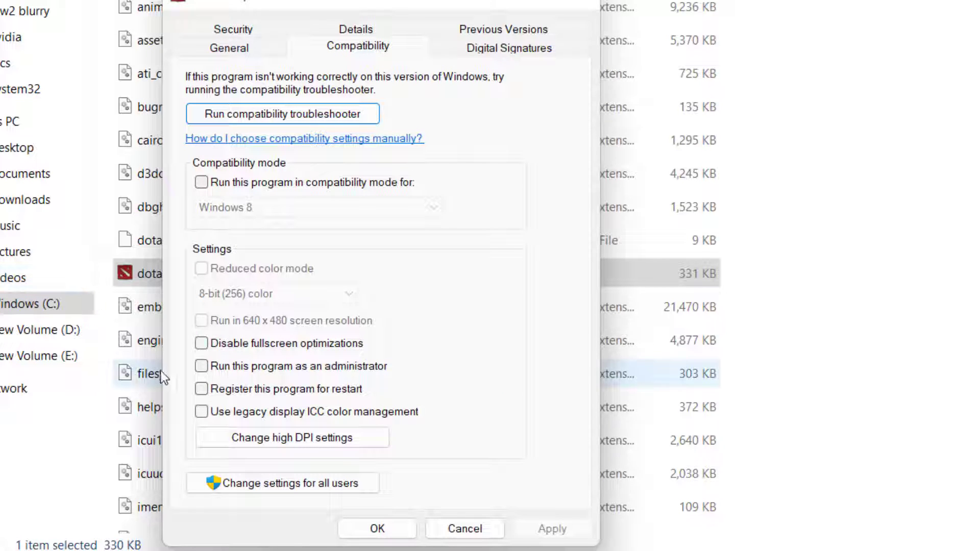
pyautogui.click(201, 366)
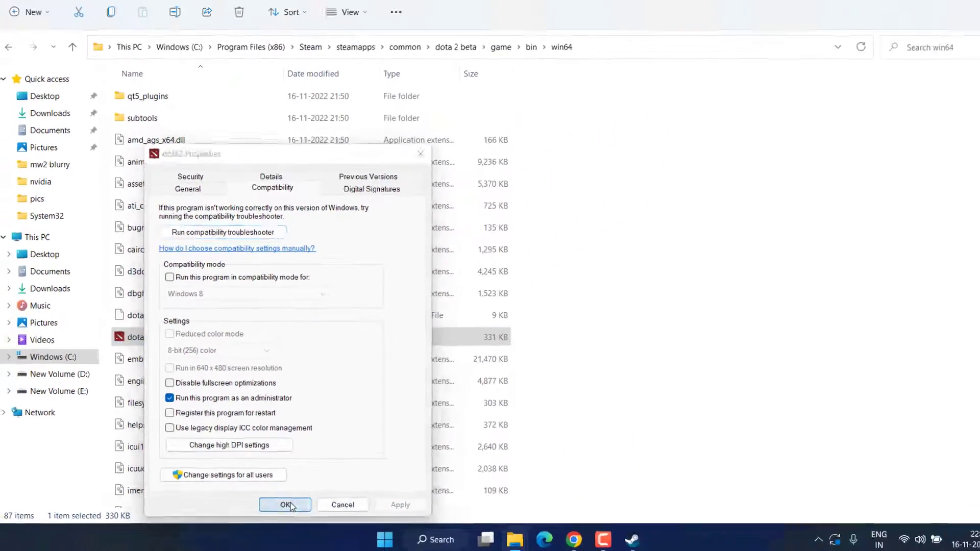
pyautogui.click(285, 504)
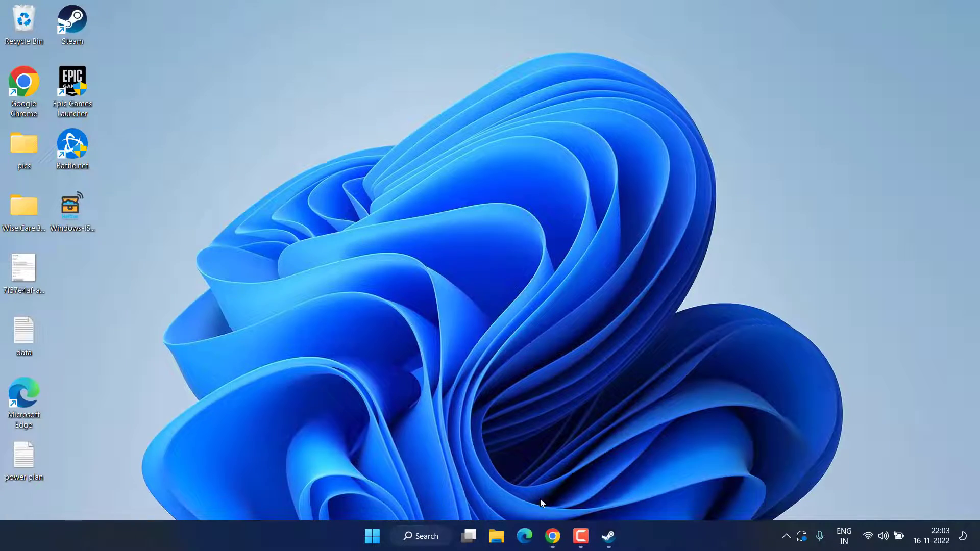
pyautogui.click(606, 536)
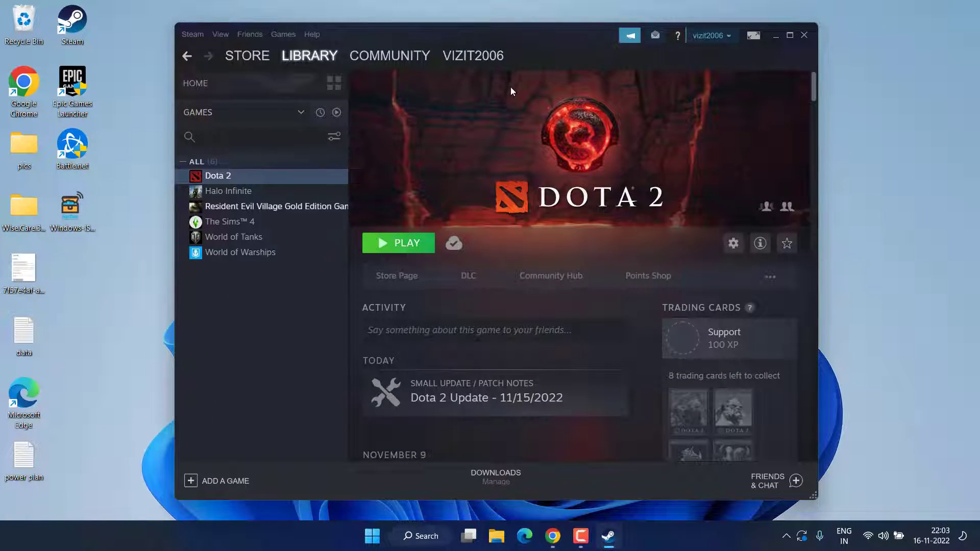
pyautogui.moveTo(265, 180)
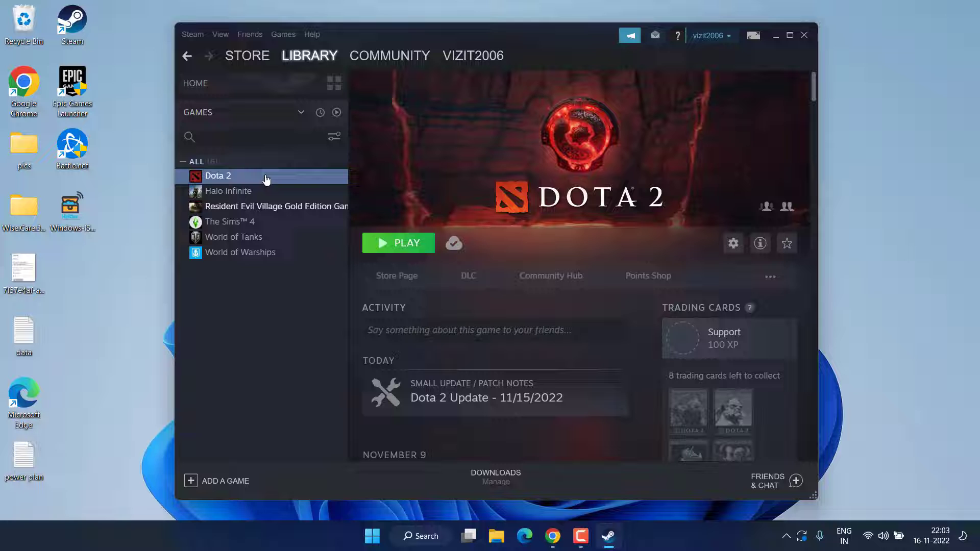
pyautogui.moveTo(496, 175)
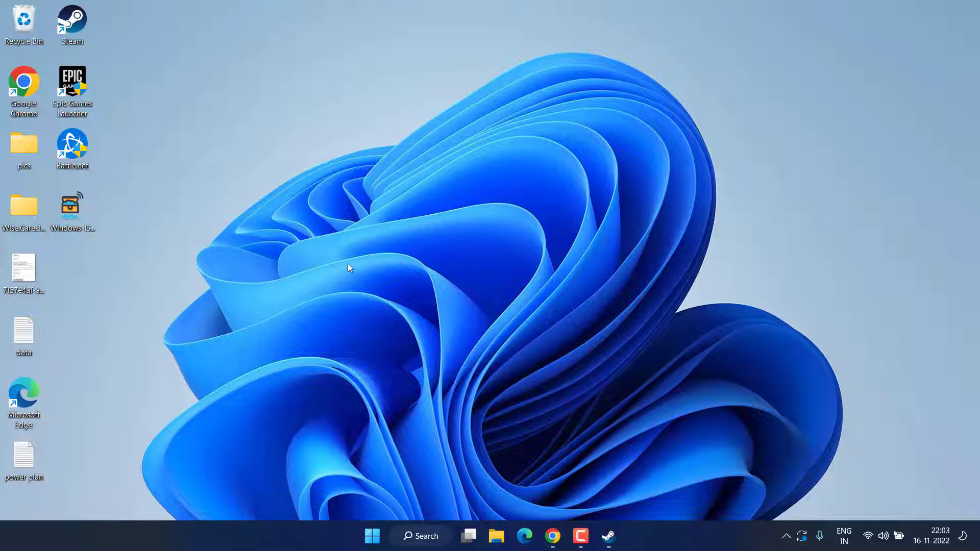
pyautogui.moveTo(343, 383)
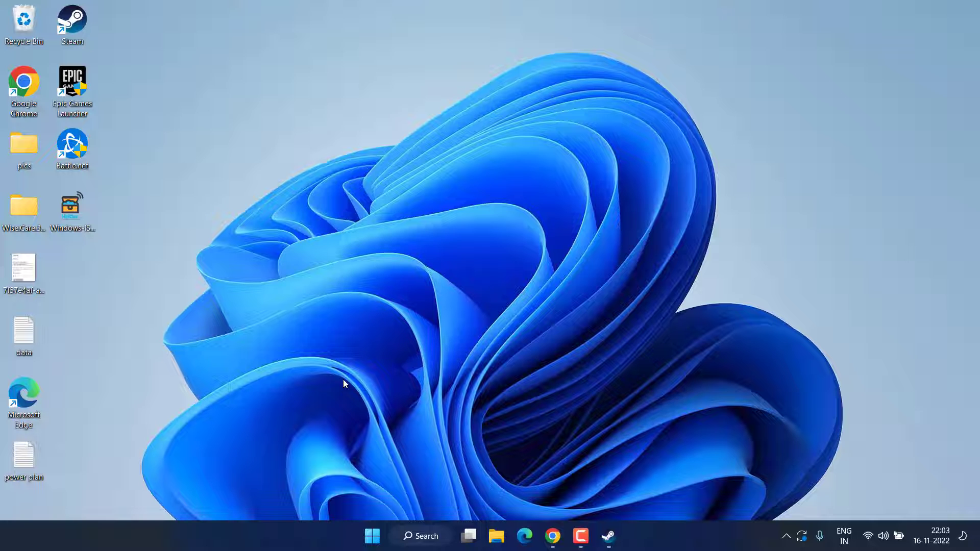
# Step: Check Display adapters in Device Manager, finding AMD Radeon Graphics and Radeon RX 5500M
pyautogui.rightClick(371, 536)
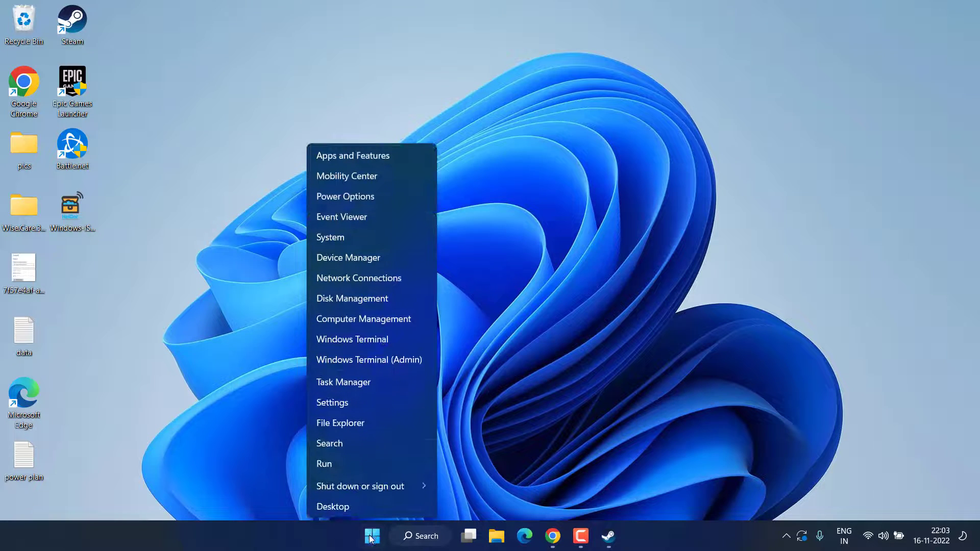
pyautogui.moveTo(307, 264)
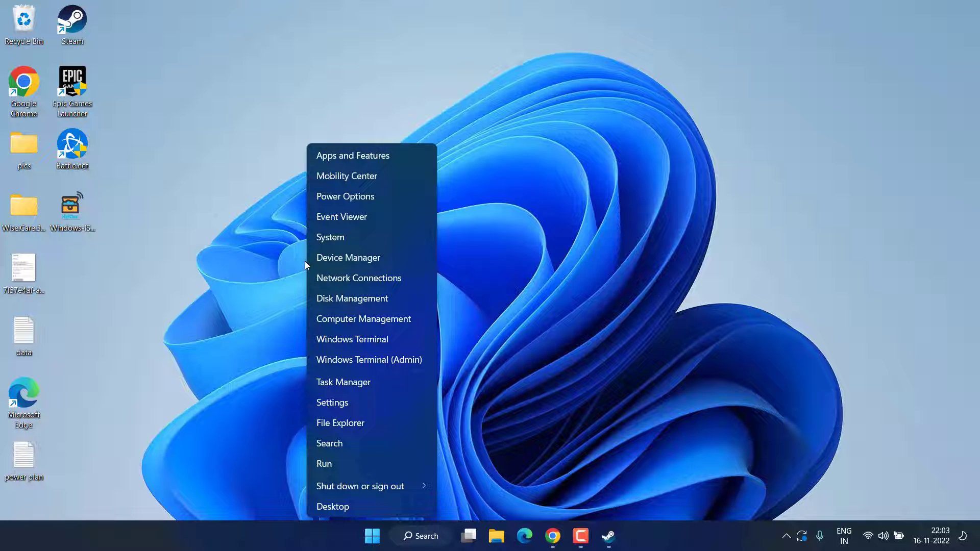
pyautogui.click(348, 257)
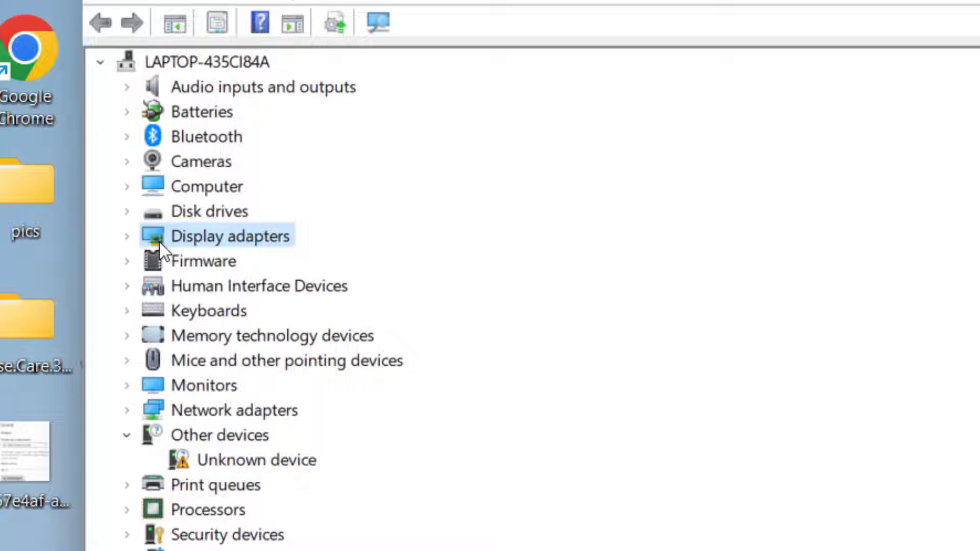
pyautogui.click(125, 236)
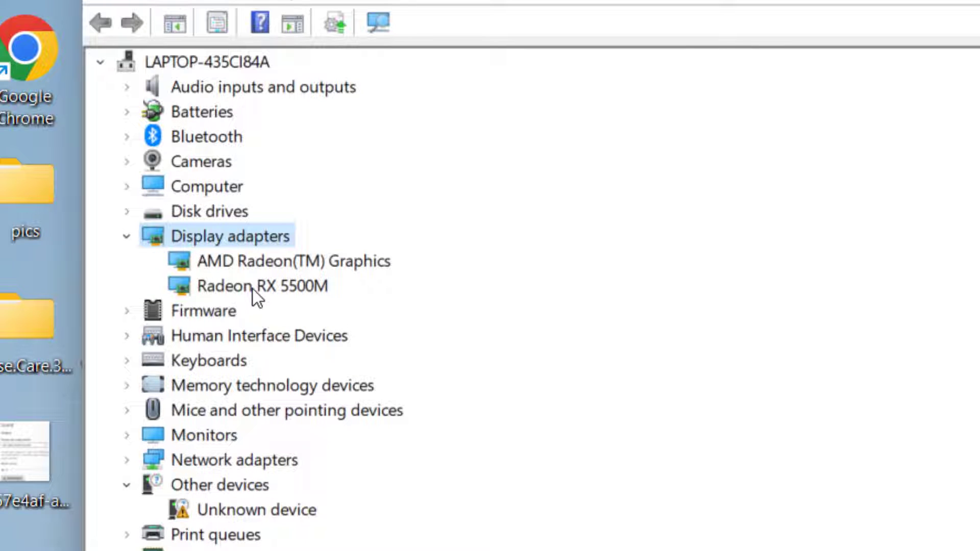
pyautogui.click(263, 285)
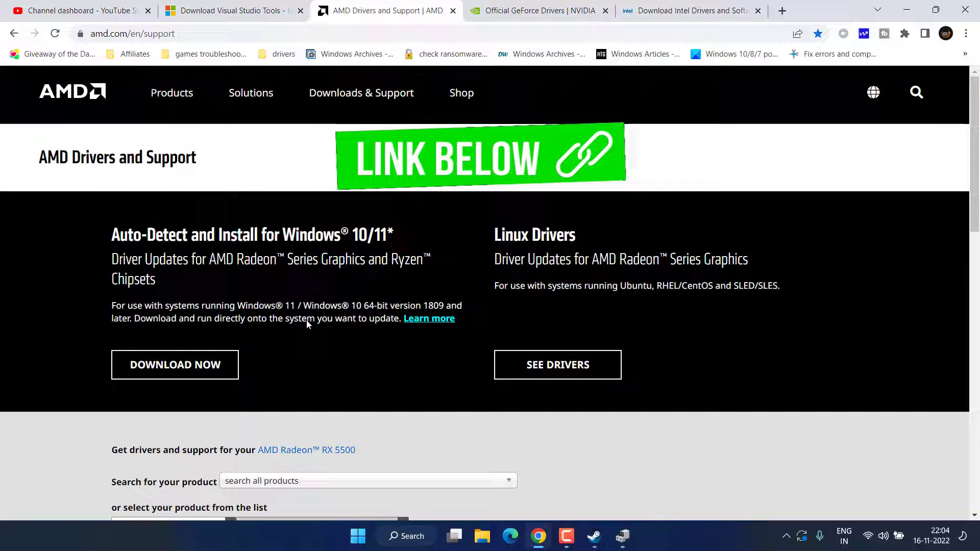
# Step: Search AMD Drivers and Support for the Radeon RX 5500M driver page
pyautogui.scroll(-3)
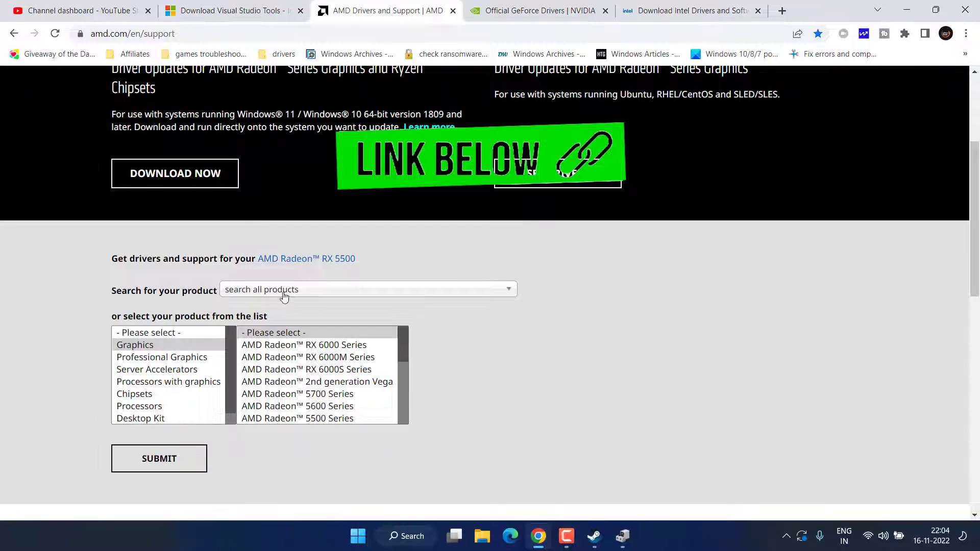
pyautogui.click(367, 289)
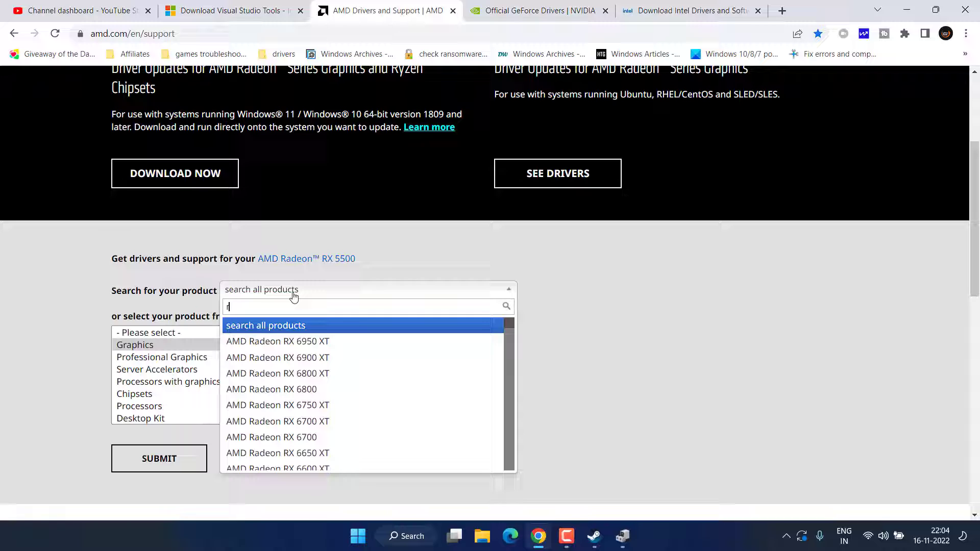
pyautogui.write('x')
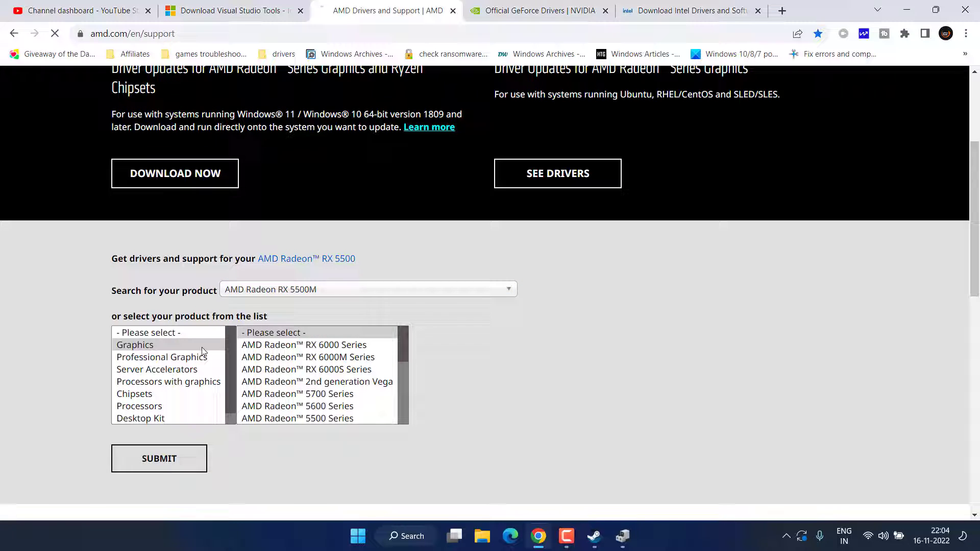
pyautogui.click(159, 458)
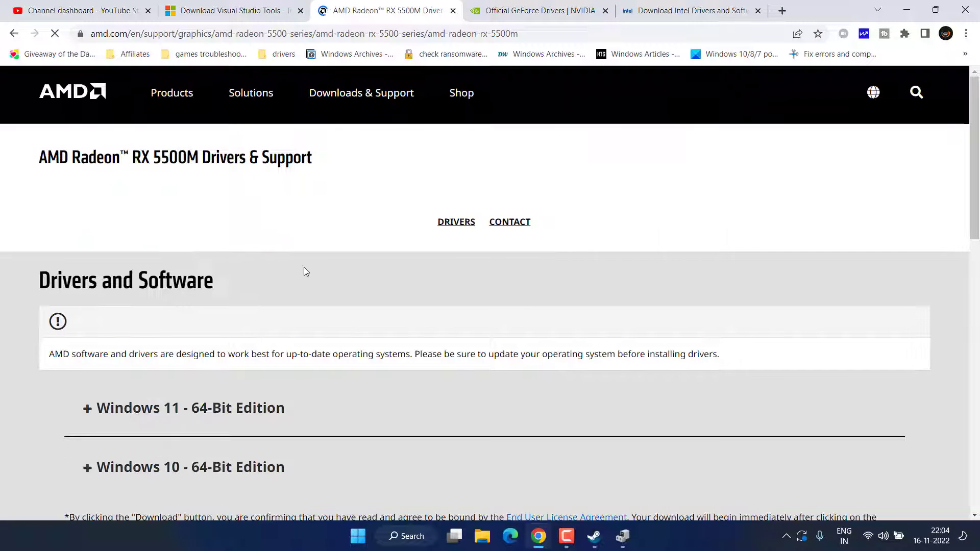
# Step: Download the Adrenalin 22.11.1 software for Windows 11 64-bit, saving it to the desktop
pyautogui.scroll(-3)
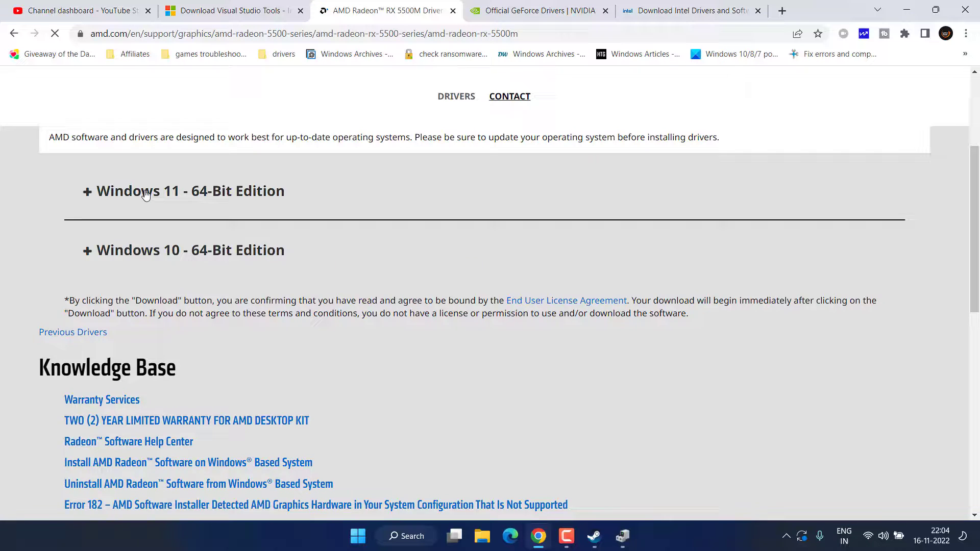
pyautogui.click(181, 191)
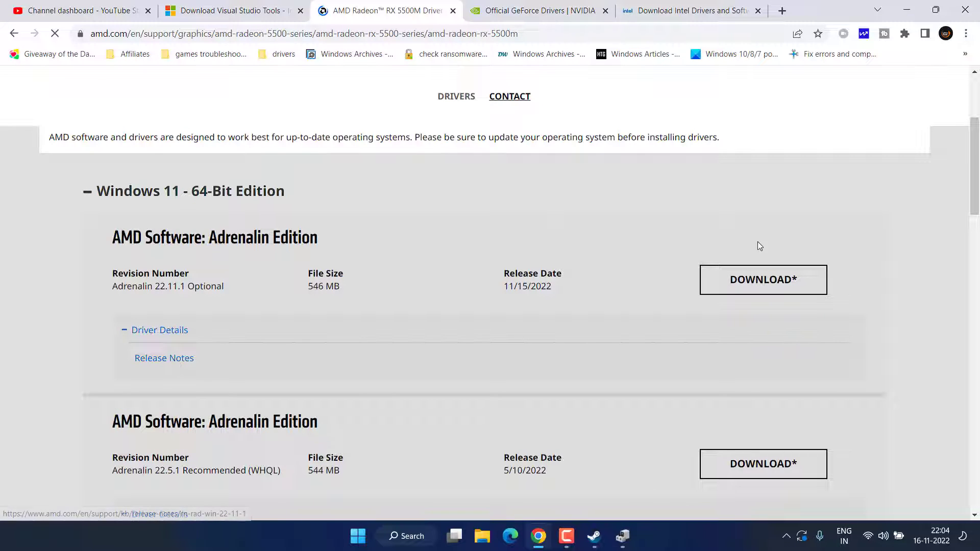
pyautogui.click(762, 280)
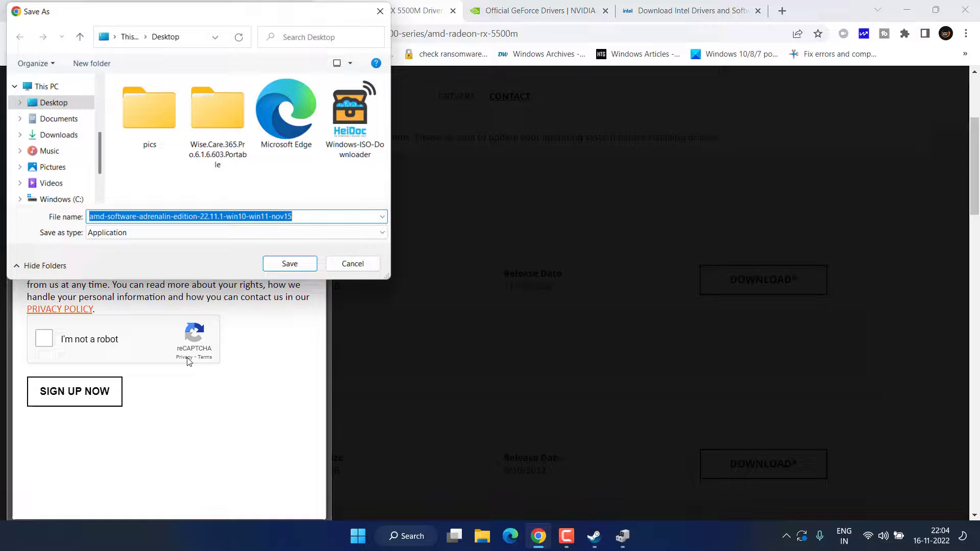
pyautogui.click(288, 264)
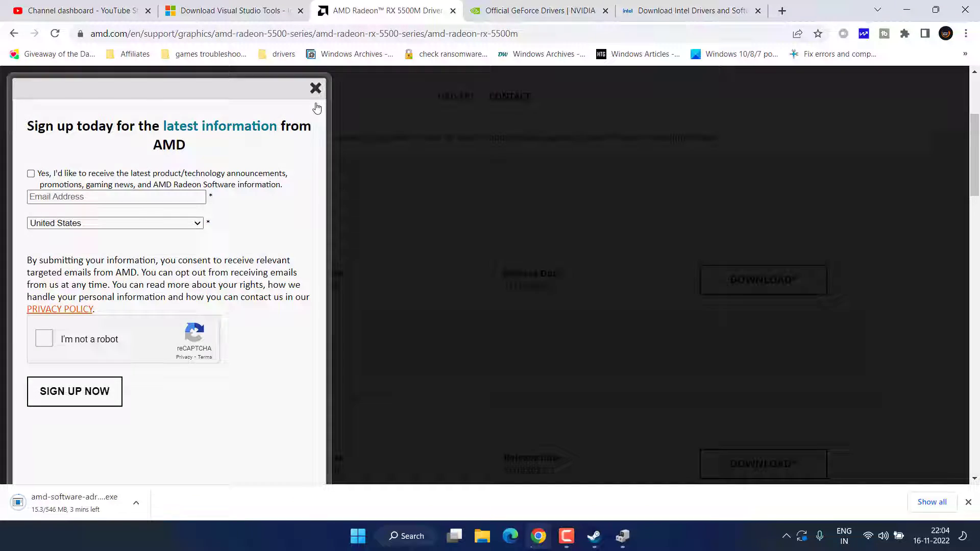
# Step: Search NVIDIA's GeForce Drivers page for drivers matching the chosen product
pyautogui.click(536, 11)
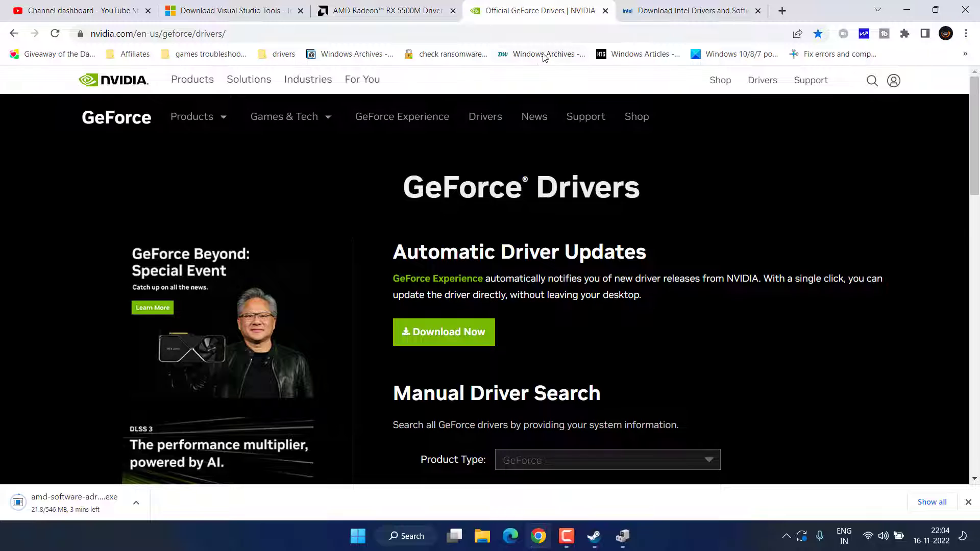
pyautogui.scroll(-3)
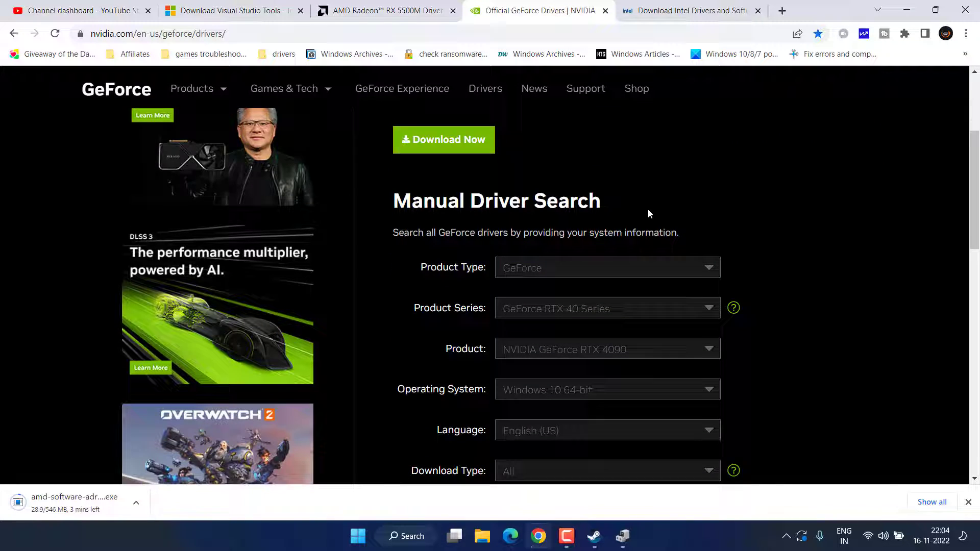
pyautogui.scroll(-3)
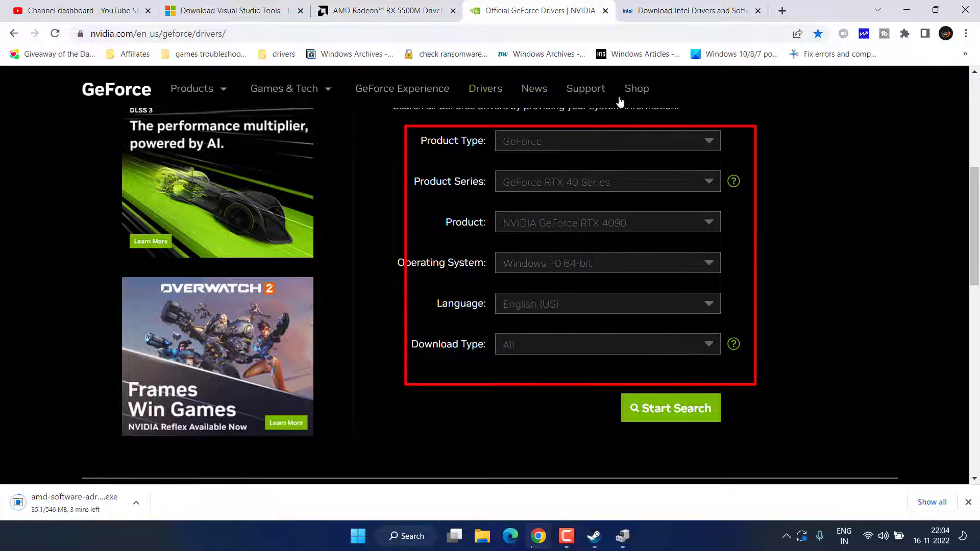
pyautogui.click(606, 181)
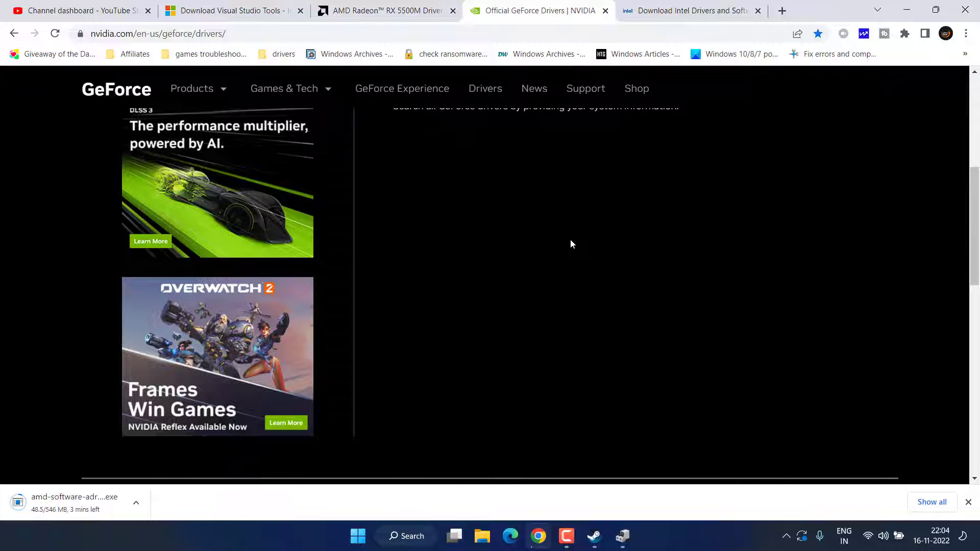
pyautogui.scroll(-3)
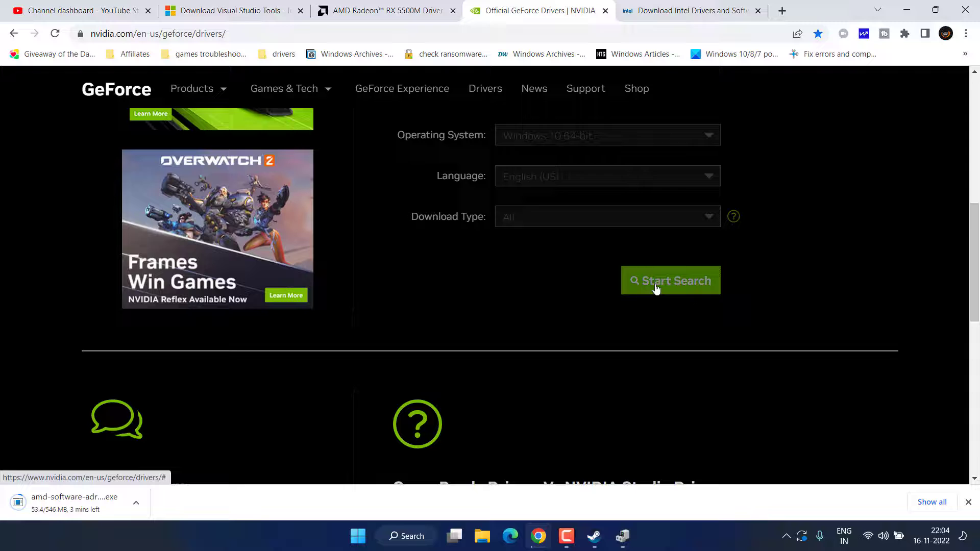
pyautogui.click(670, 279)
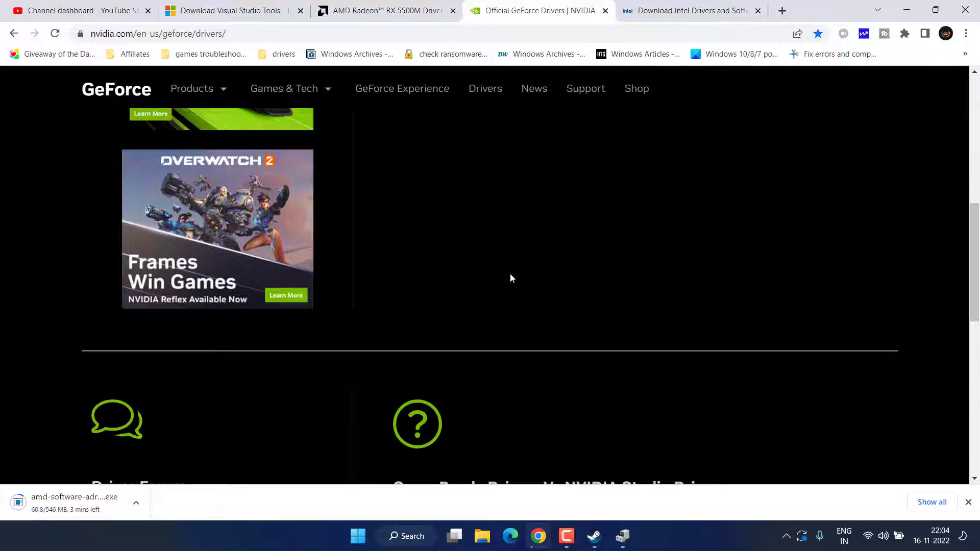
# Step: Download the GeForce Game Ready Driver 526.98 and save the installer
pyautogui.scroll(-3)
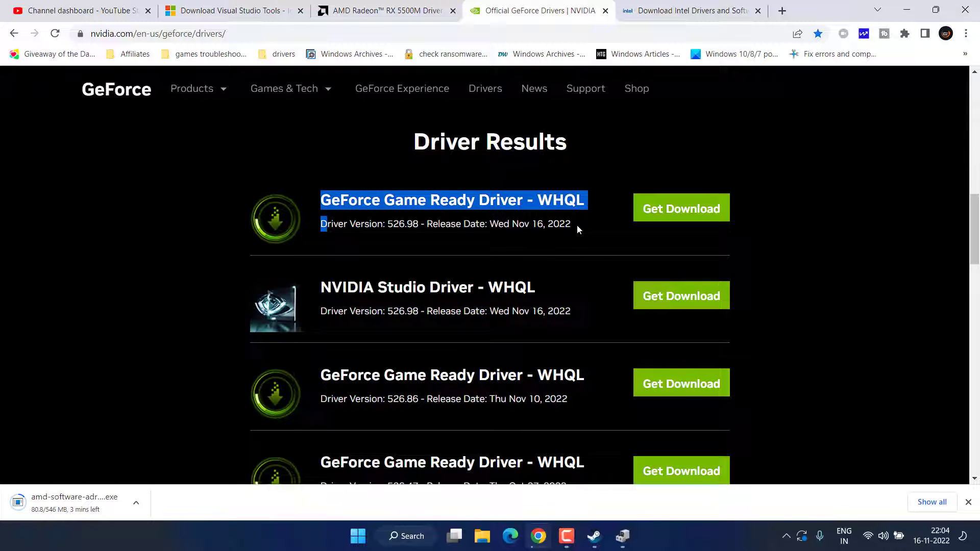
pyautogui.click(681, 209)
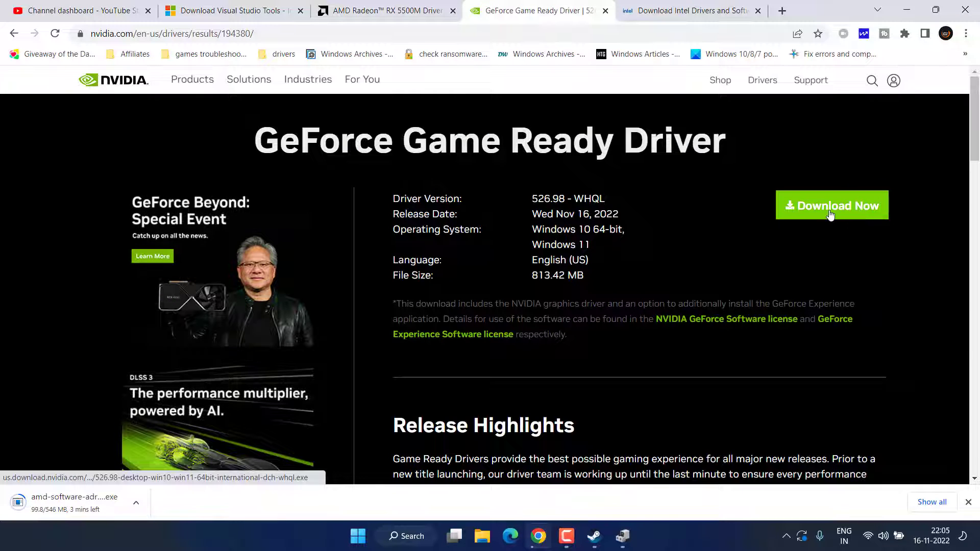
pyautogui.click(831, 205)
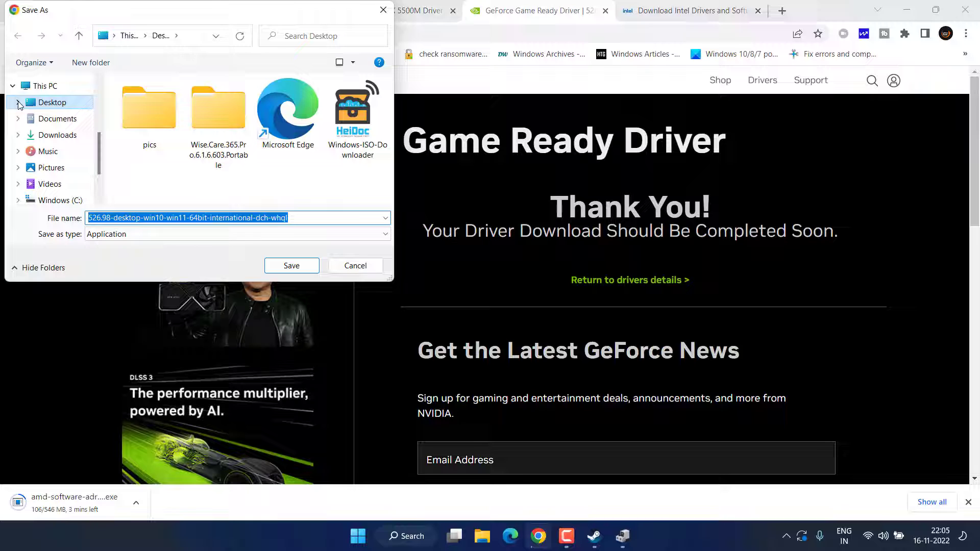
pyautogui.click(290, 265)
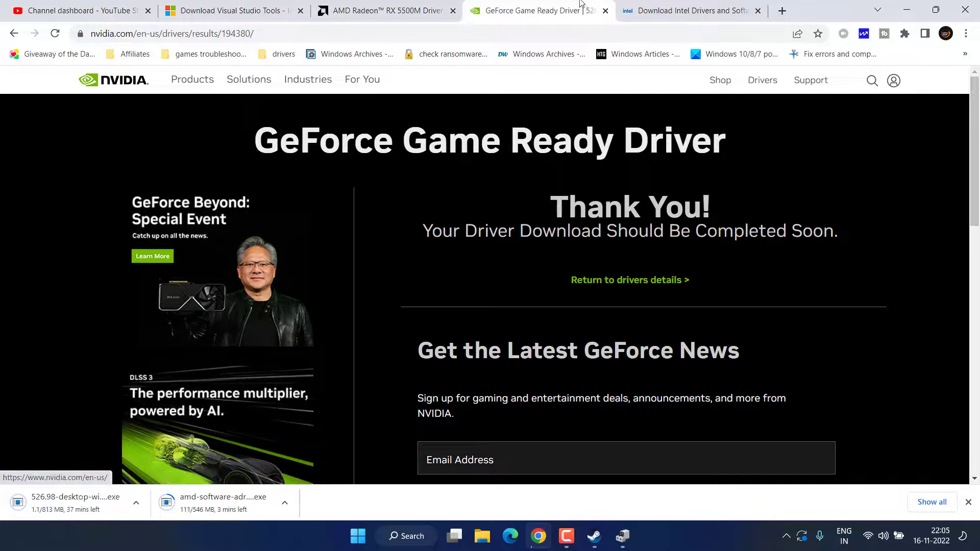
# Step: Filter Intel Download Center to Graphics, Iris Graphics 540 and Windows 10 (19H1)
pyautogui.click(687, 10)
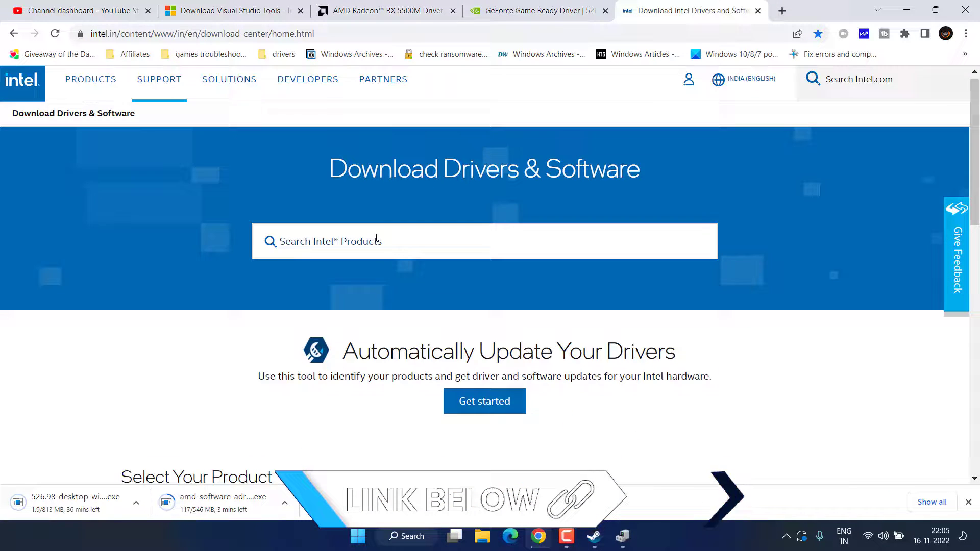
pyautogui.scroll(-3)
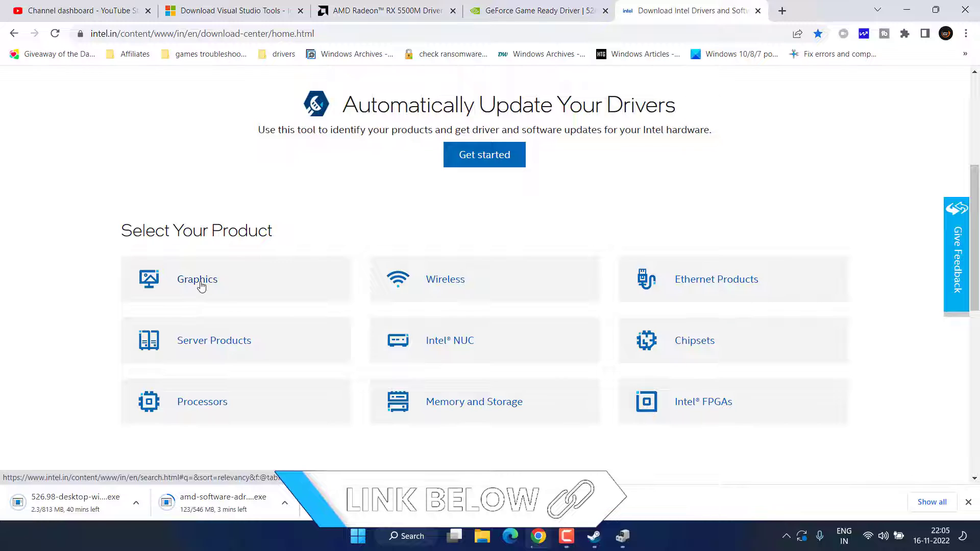
pyautogui.click(197, 279)
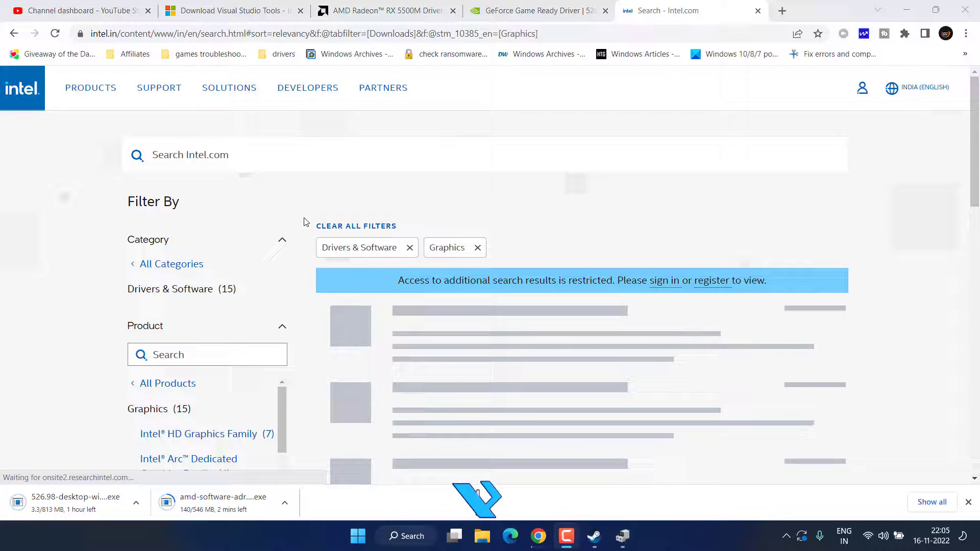
pyautogui.scroll(-3)
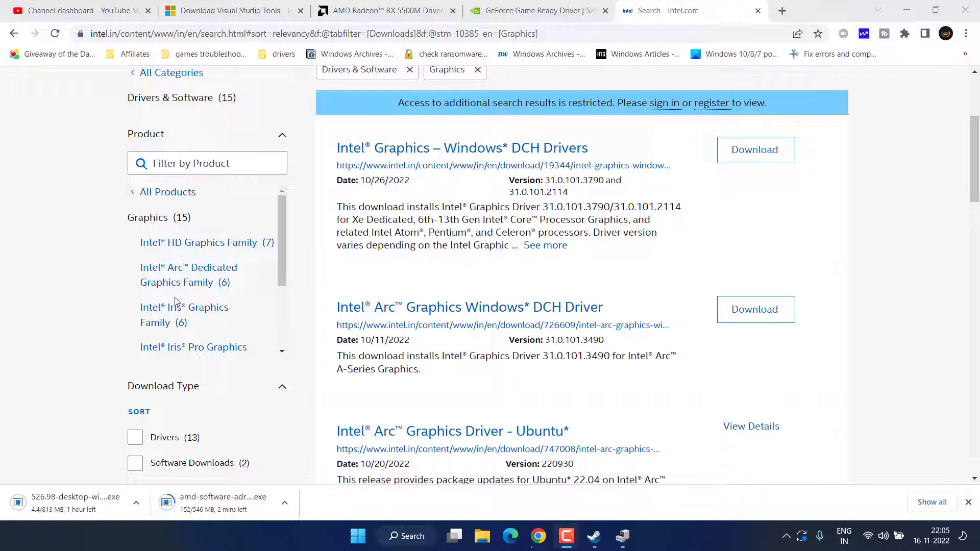
pyautogui.click(184, 315)
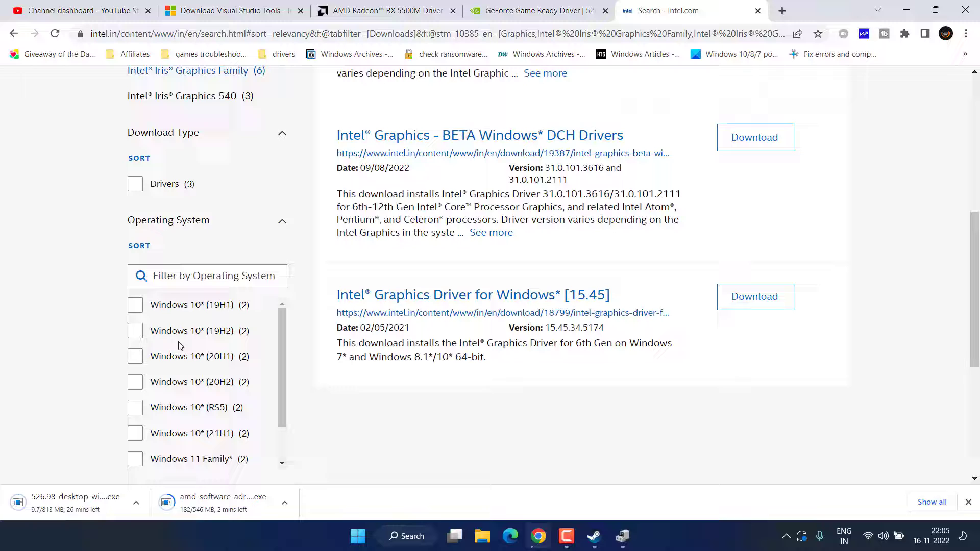
pyautogui.click(135, 304)
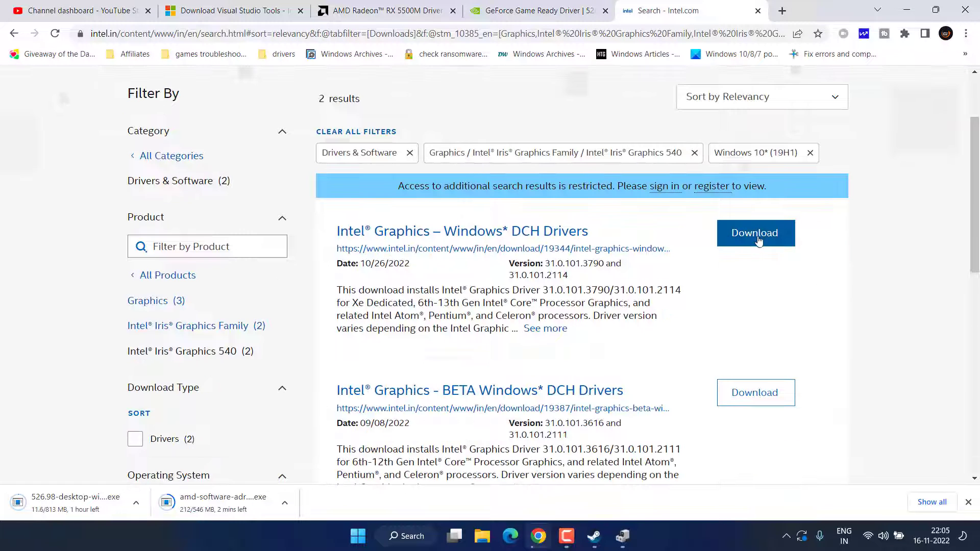
# Step: Download the Intel Graphics – Windows DCH Drivers installer and save it to the desktop
pyautogui.click(754, 233)
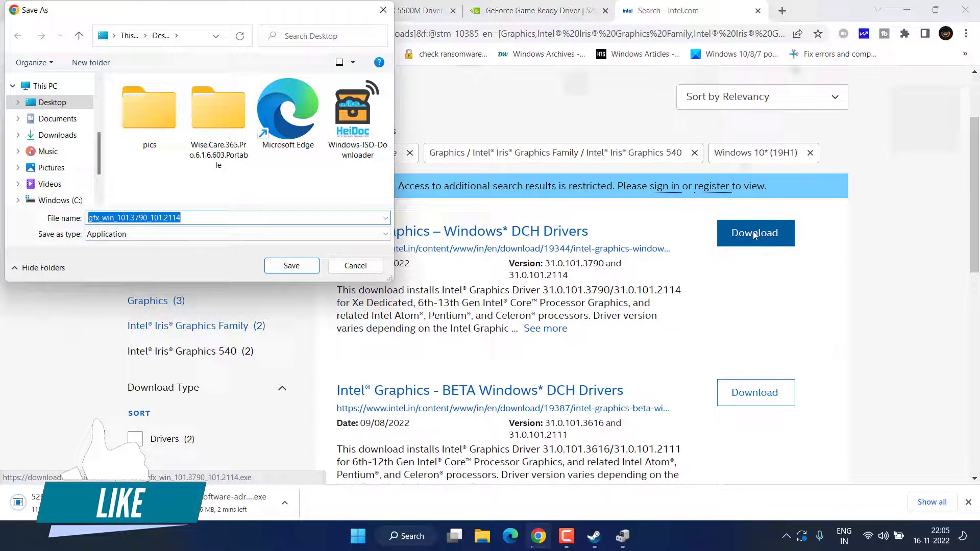
pyautogui.click(291, 266)
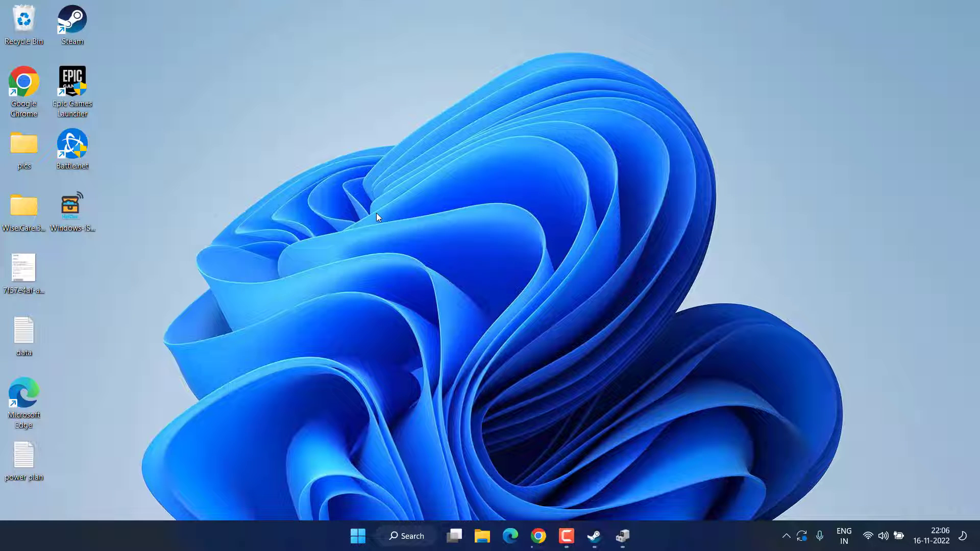
pyautogui.moveTo(552, 469)
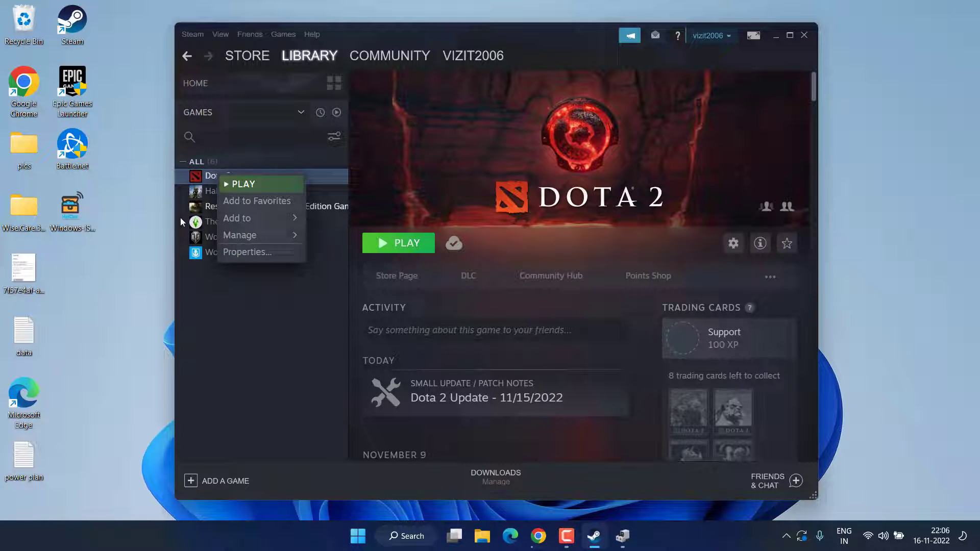
# Step: Set Dota 2's Steam launch options to -safe_mode and close Properties
pyautogui.click(246, 252)
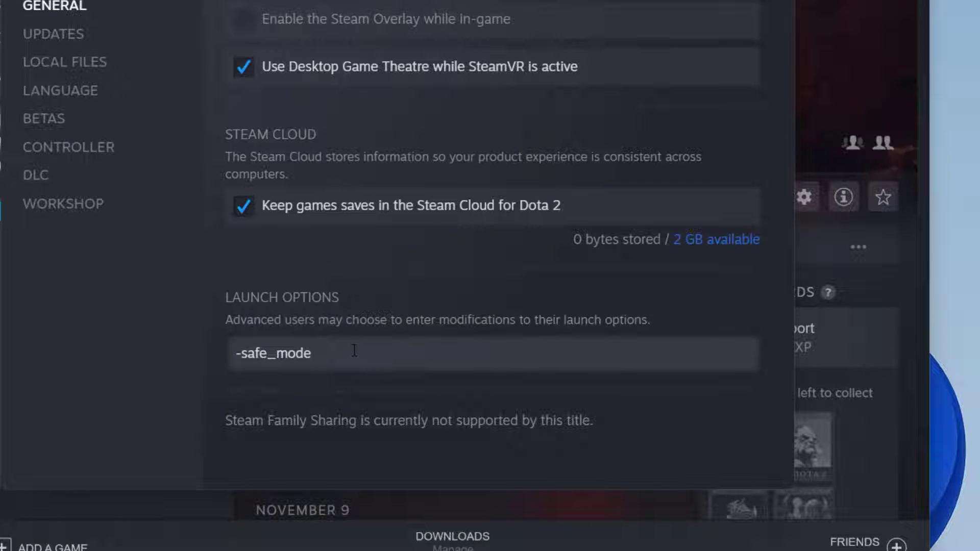
pyautogui.click(306, 353)
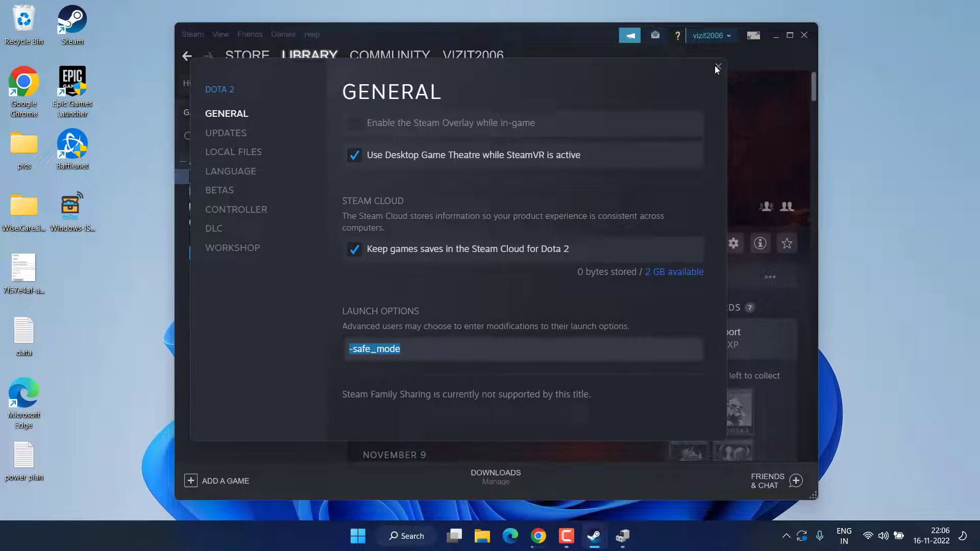
pyautogui.click(717, 67)
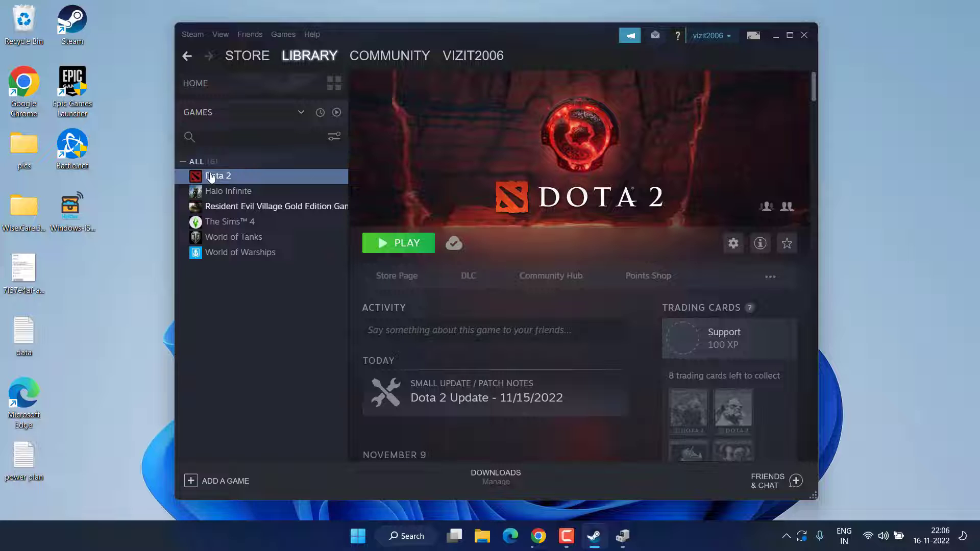
# Step: Replace Dota 2's launch options with -dx11 and close Properties
pyautogui.rightClick(216, 175)
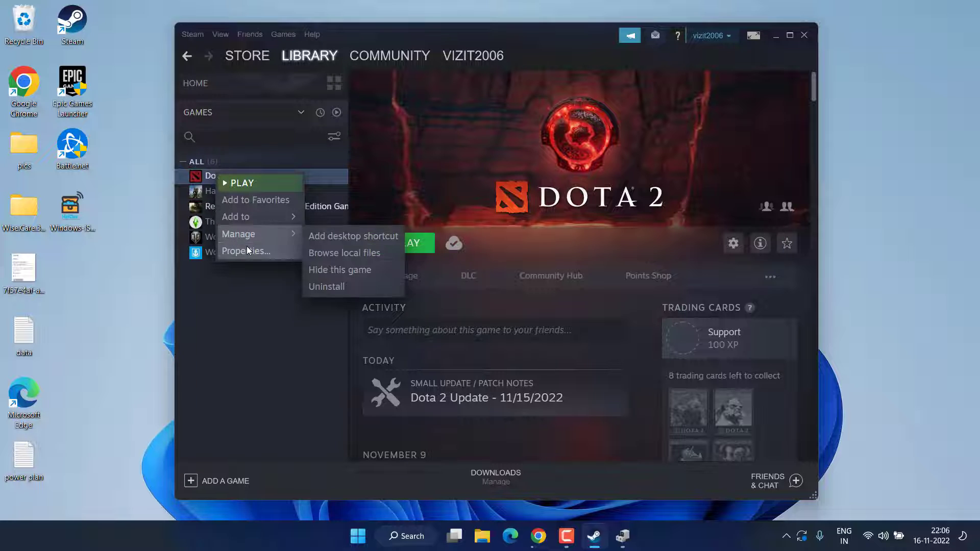
pyautogui.click(246, 252)
pyautogui.write('-')
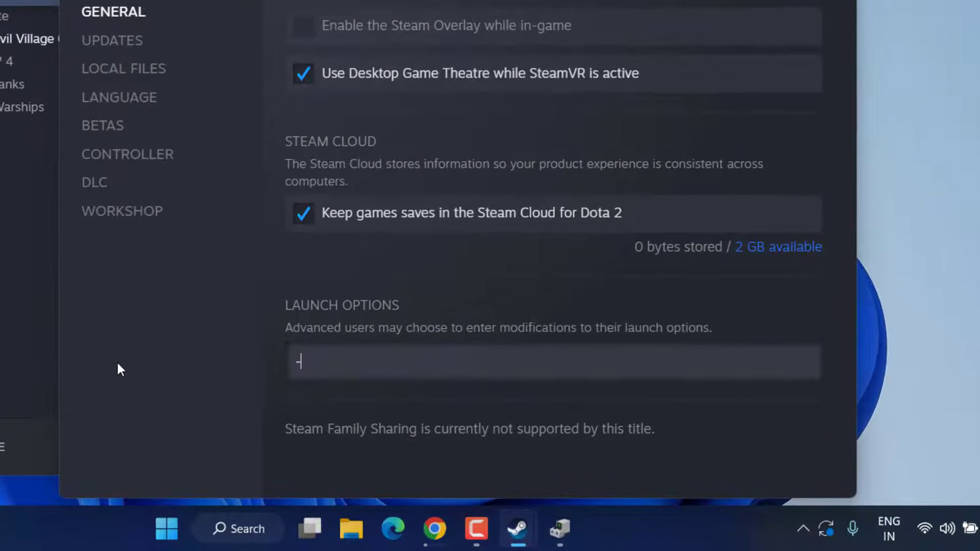
pyautogui.write('dx11')
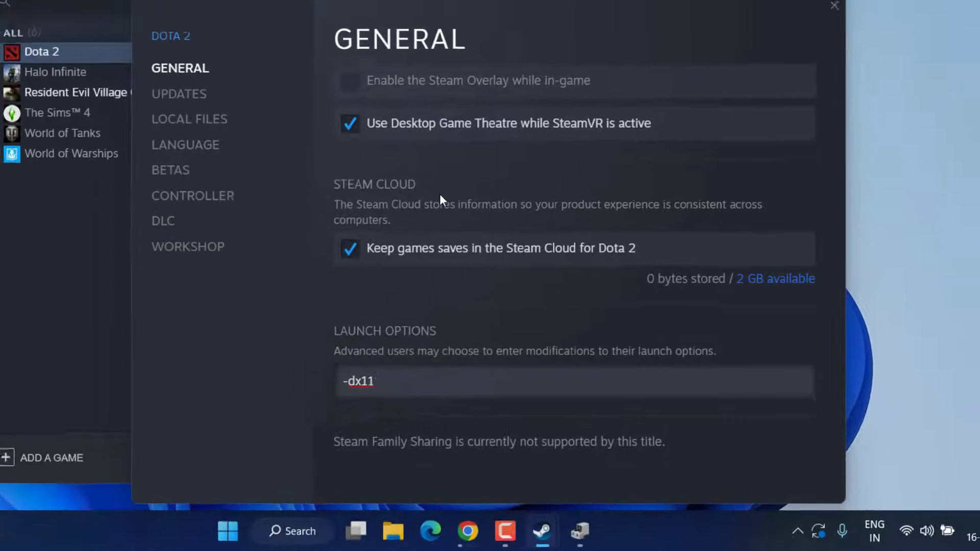
pyautogui.click(834, 6)
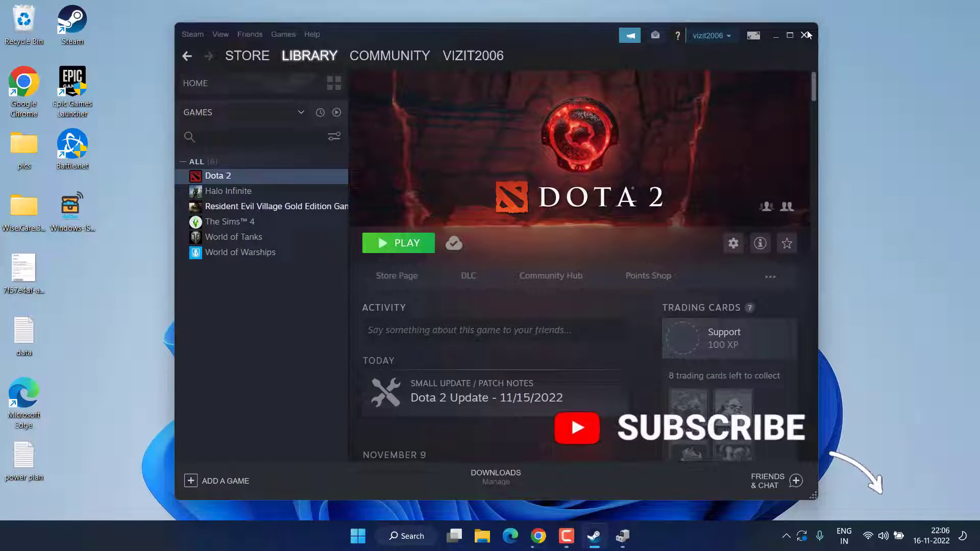
# Step: Exit Steam completely via its system tray icon, leaving the desktop clear
pyautogui.click(806, 35)
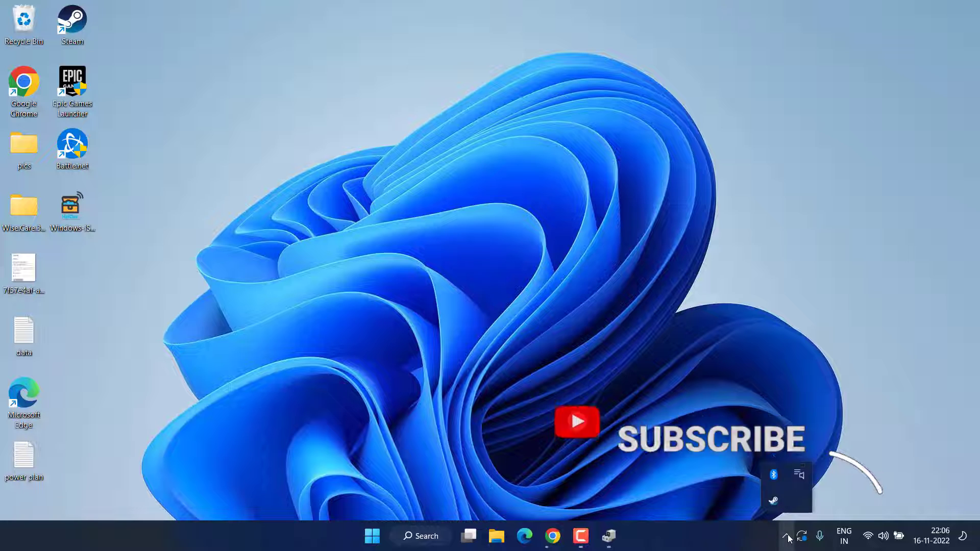
pyautogui.rightClick(772, 500)
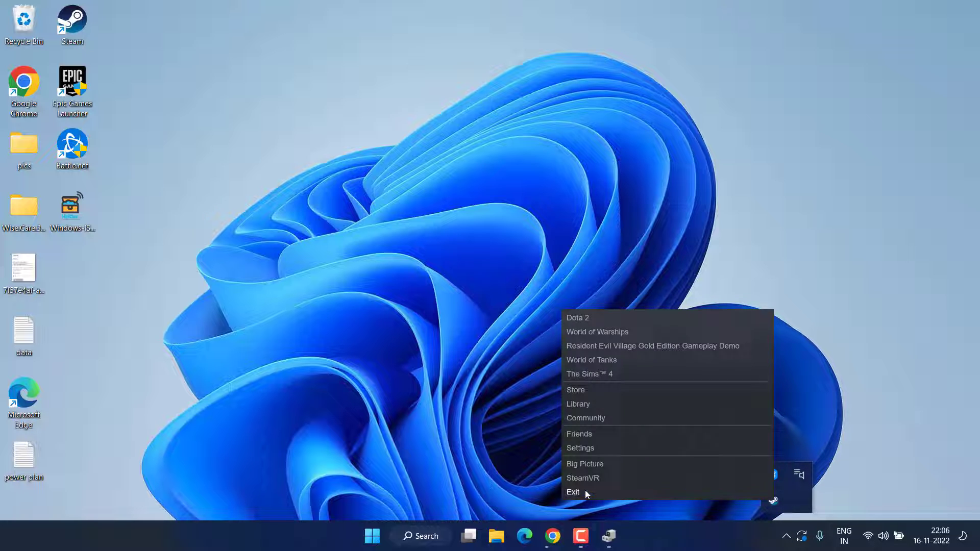
pyautogui.click(573, 492)
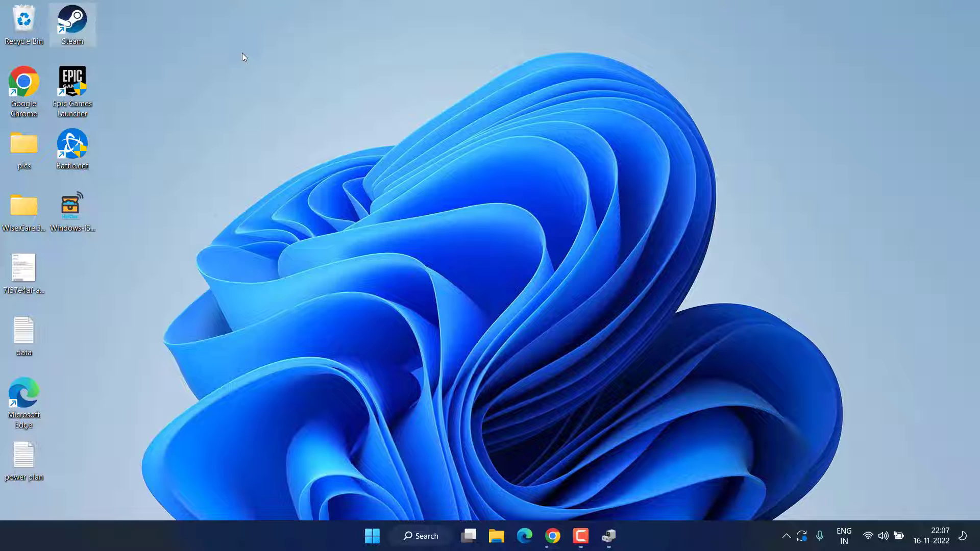
pyautogui.moveTo(415, 61)
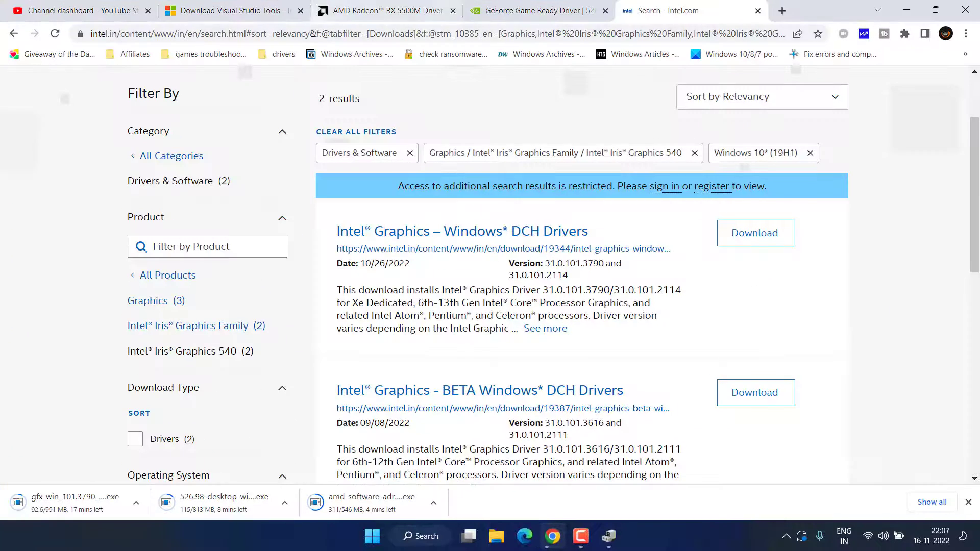
# Step: Download the Visual Studio Code Windows x64 user installer and save it to the desktop
pyautogui.click(232, 10)
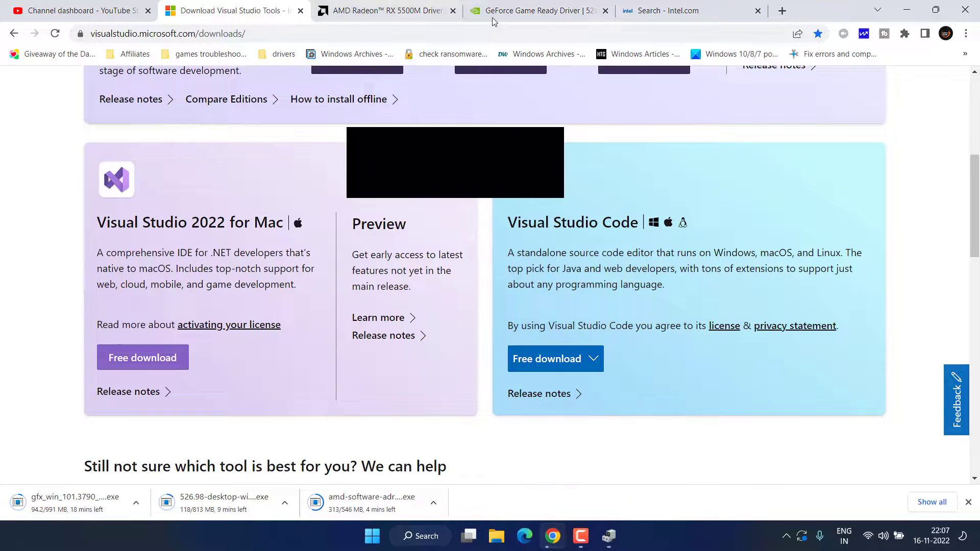
pyautogui.doubleClick(552, 221)
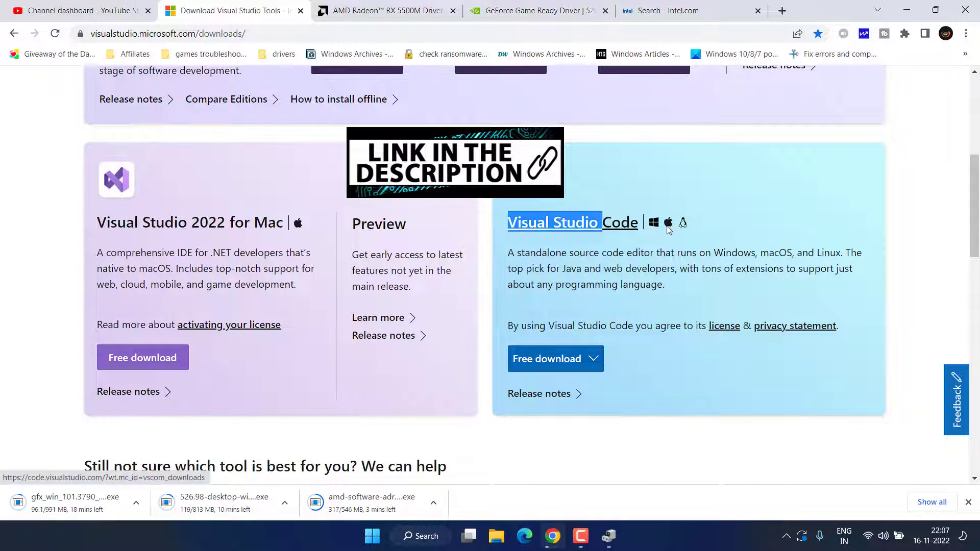
pyautogui.click(547, 359)
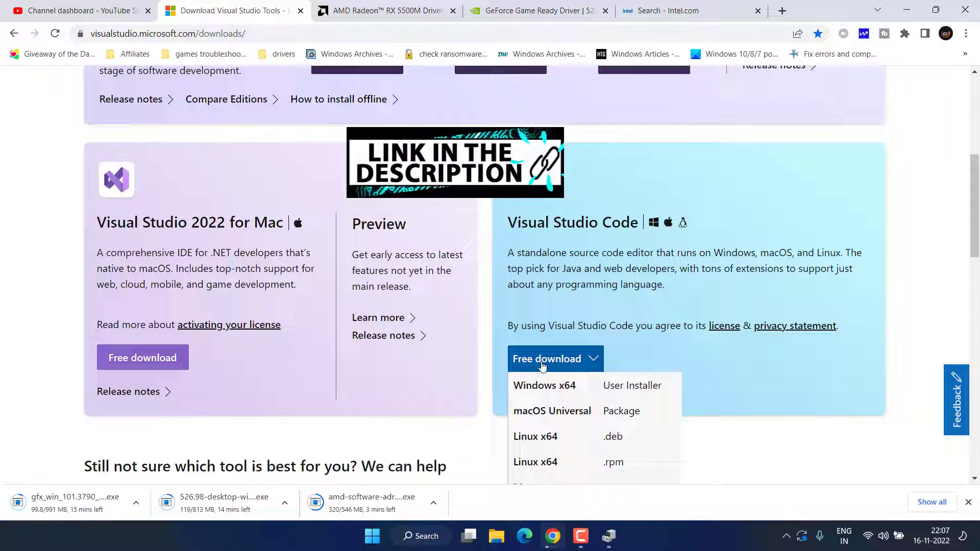
pyautogui.moveTo(584, 386)
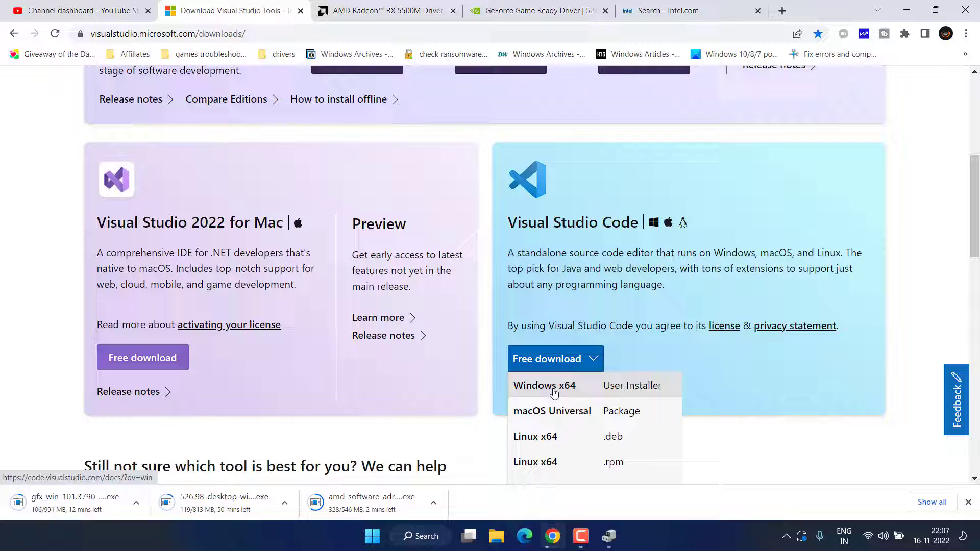
pyautogui.click(544, 385)
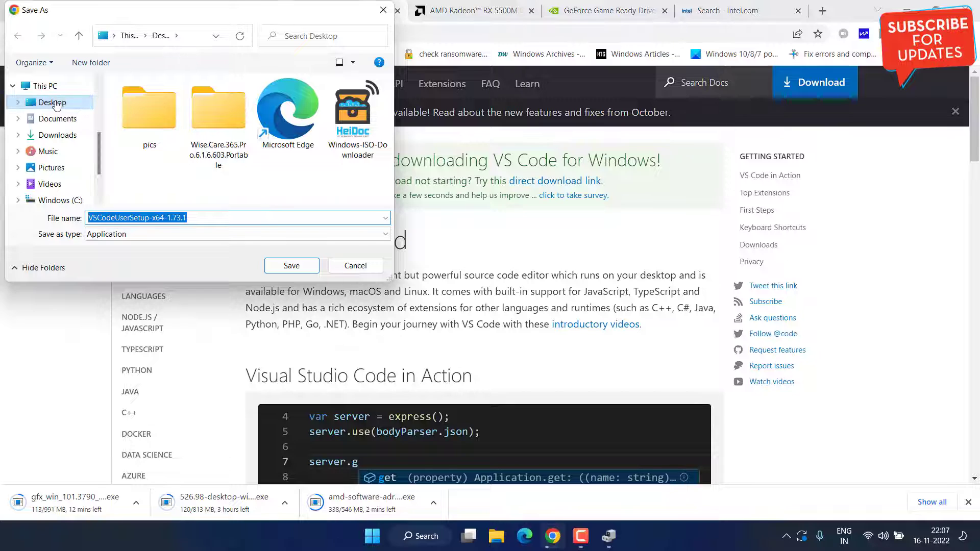
pyautogui.click(291, 265)
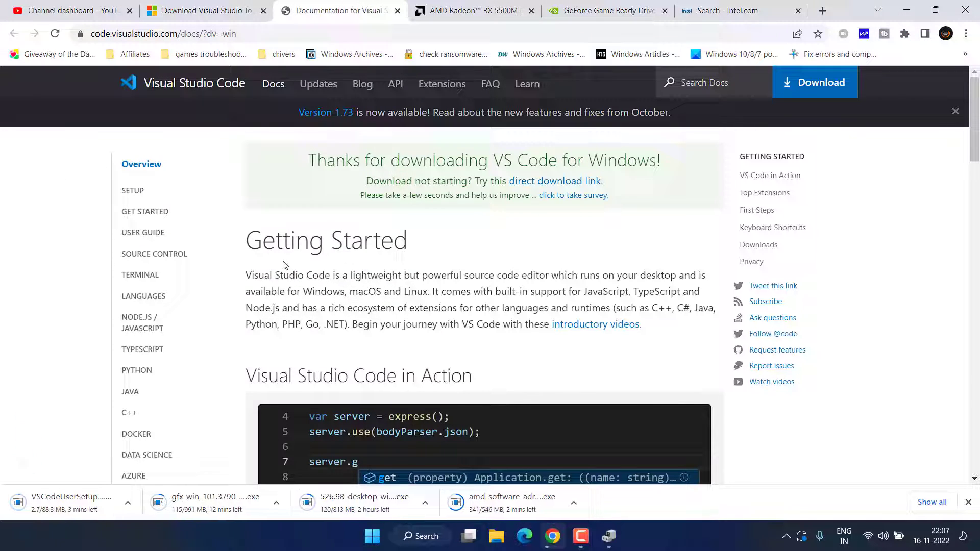
pyautogui.moveTo(24, 521)
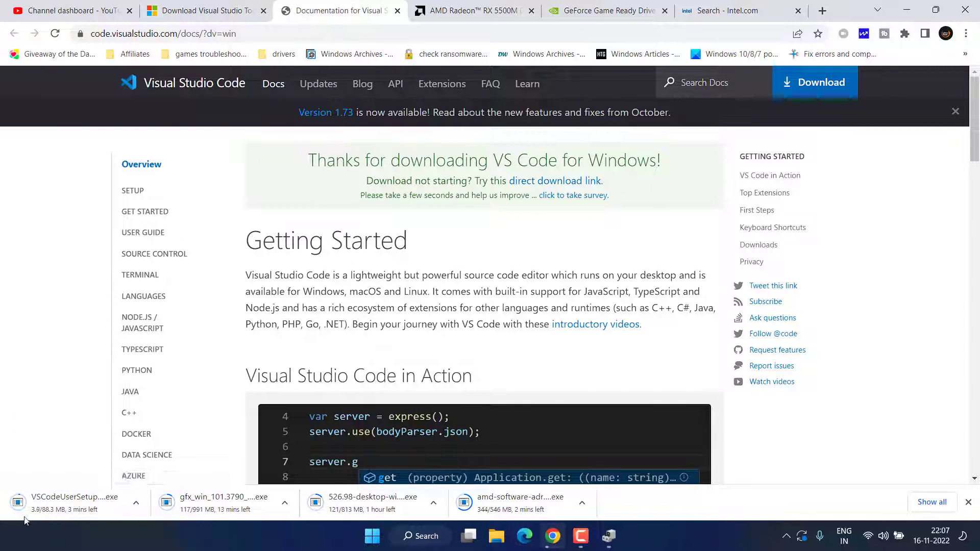